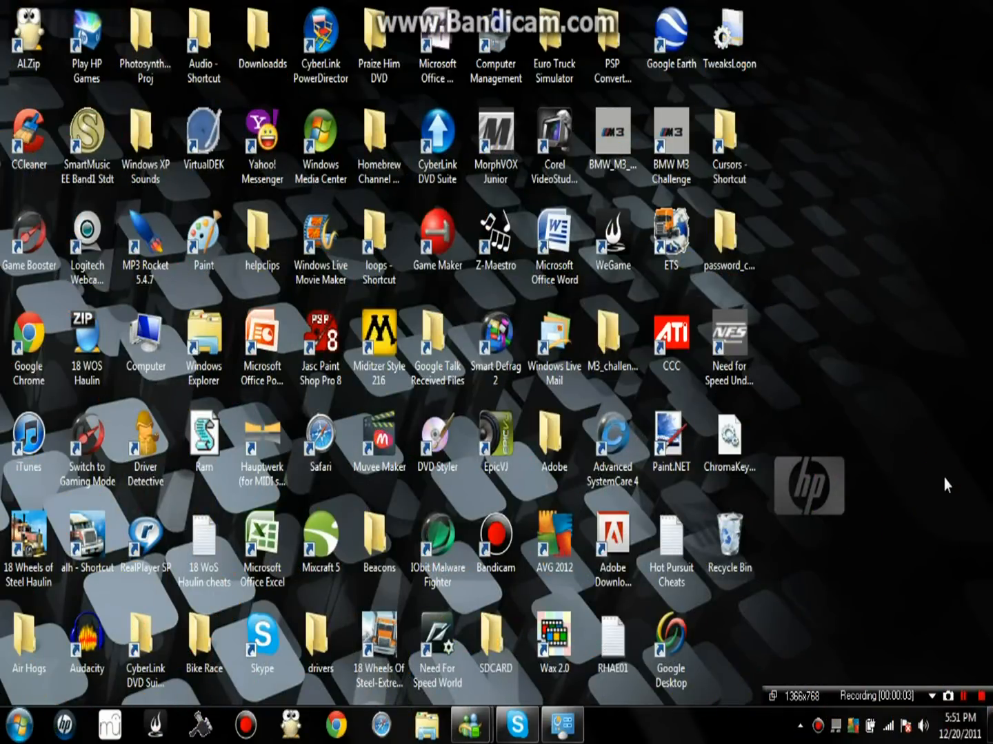
{"action": "mouse_move", "coordinate": [743, 517]}
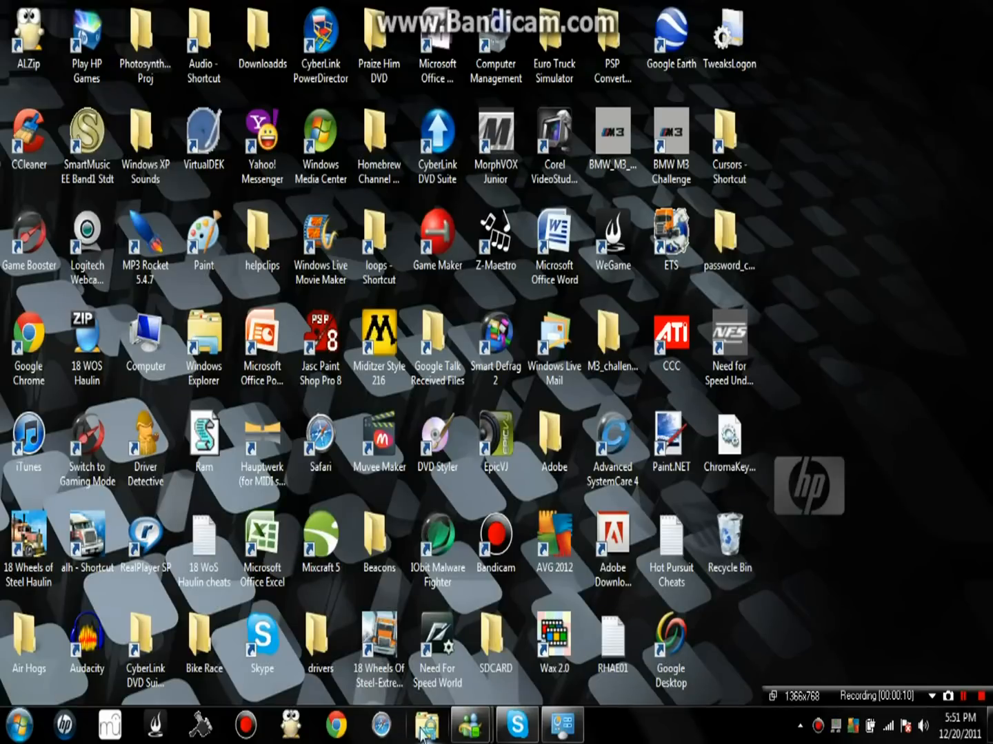
Launch Windows Explorer from the taskbar and enter Local Disk (C:).
{"action": "left_click", "coordinate": [426, 725]}
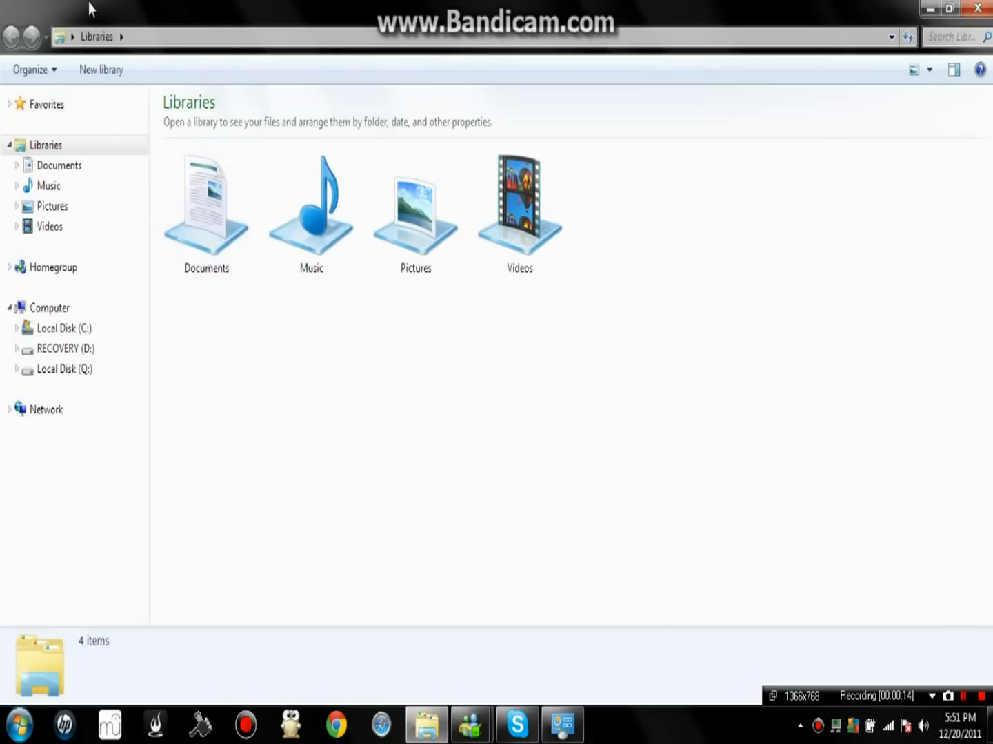
{"action": "mouse_move", "coordinate": [52, 328]}
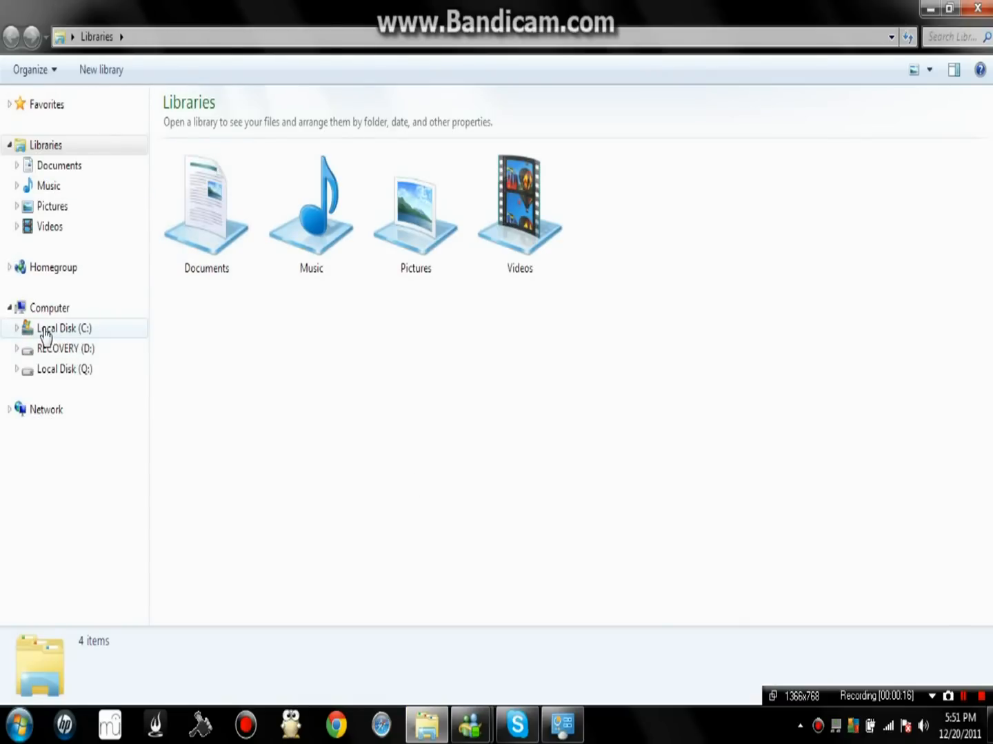
{"action": "double_click", "coordinate": [63, 328]}
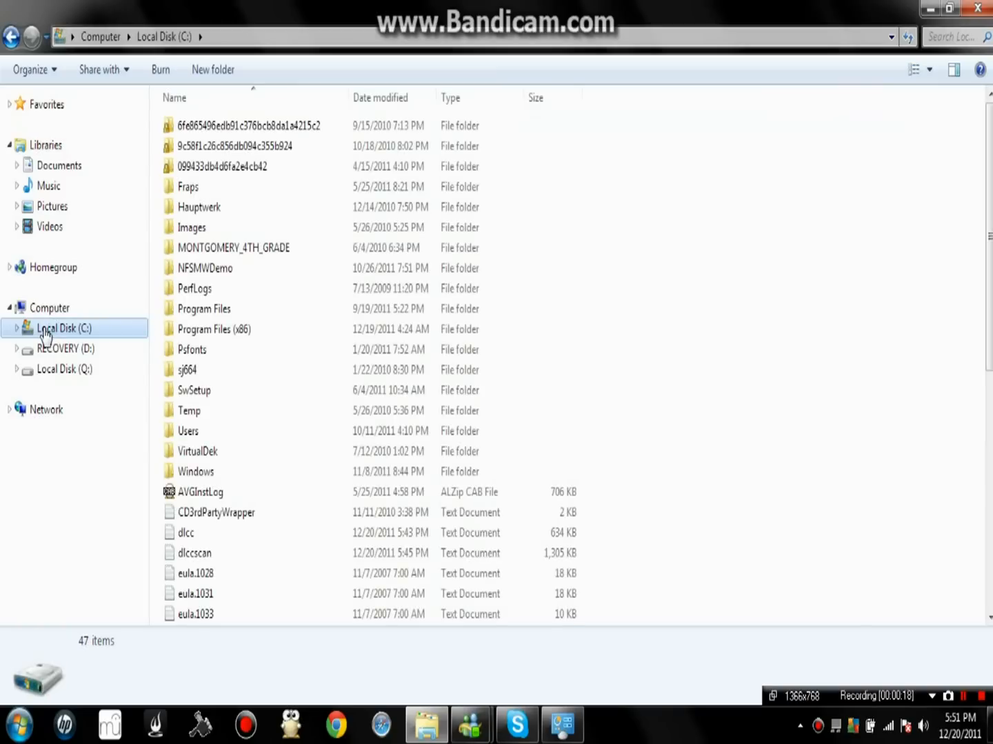
{"action": "mouse_move", "coordinate": [605, 640]}
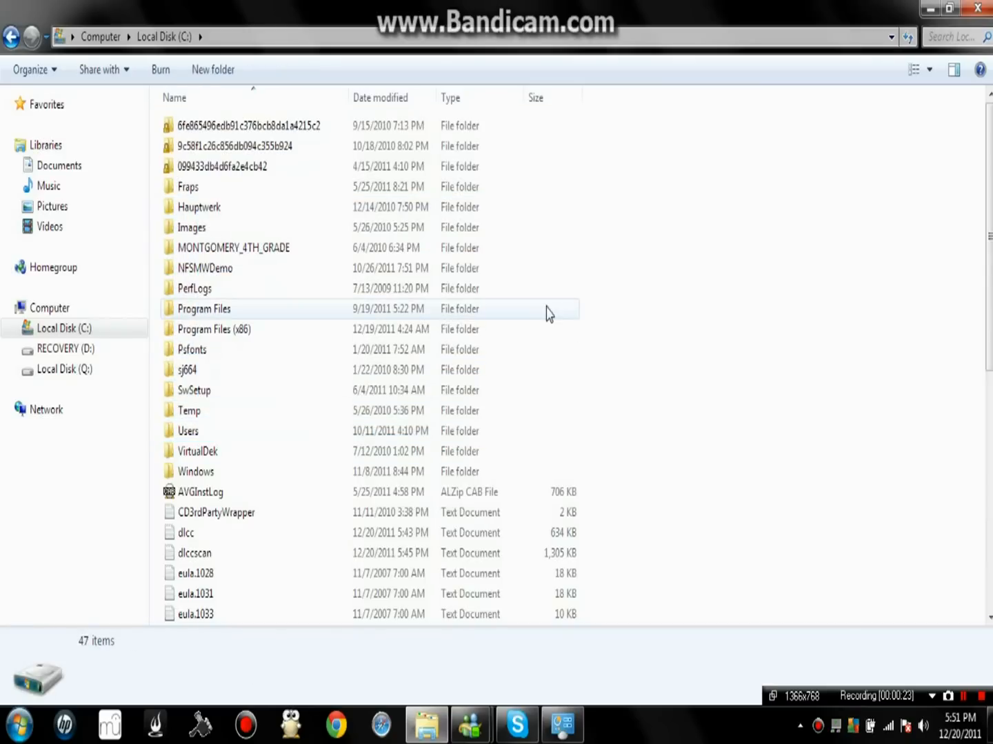
Enter Program Files (x86) and look through its program folders.
{"action": "left_click", "coordinate": [193, 350]}
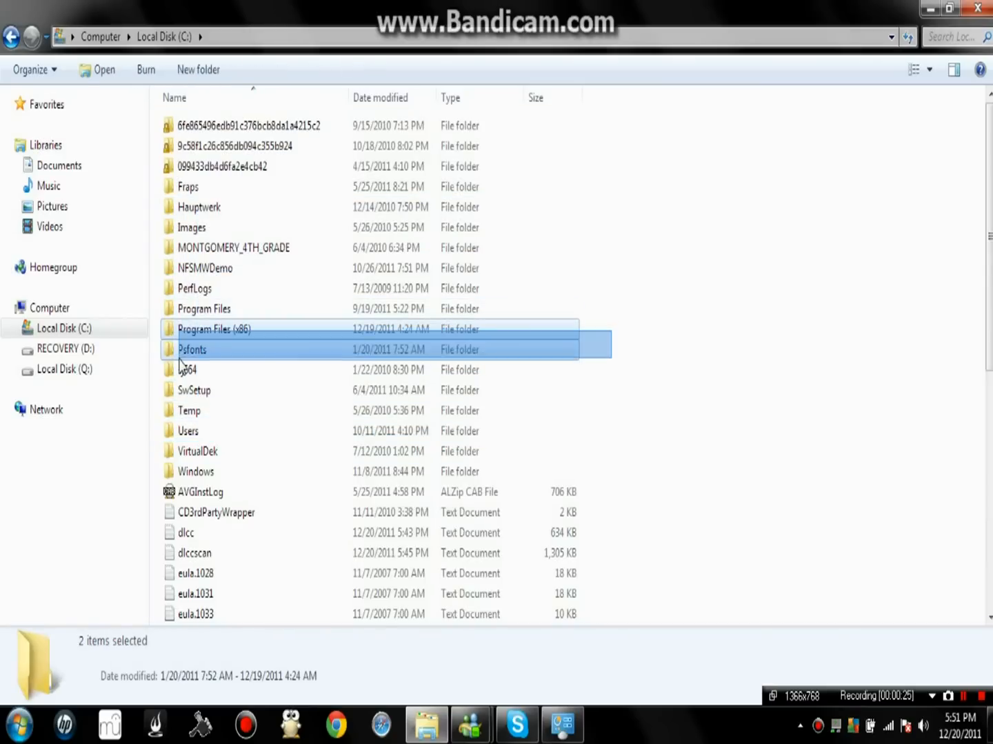
{"action": "left_click", "coordinate": [213, 328]}
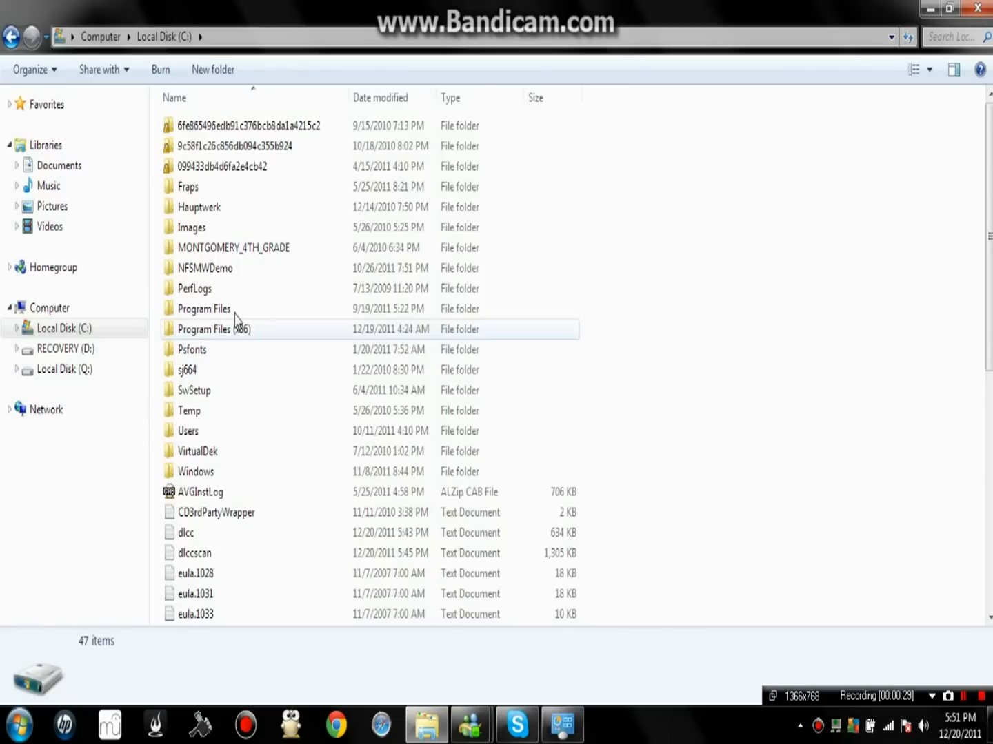
{"action": "double_click", "coordinate": [214, 328]}
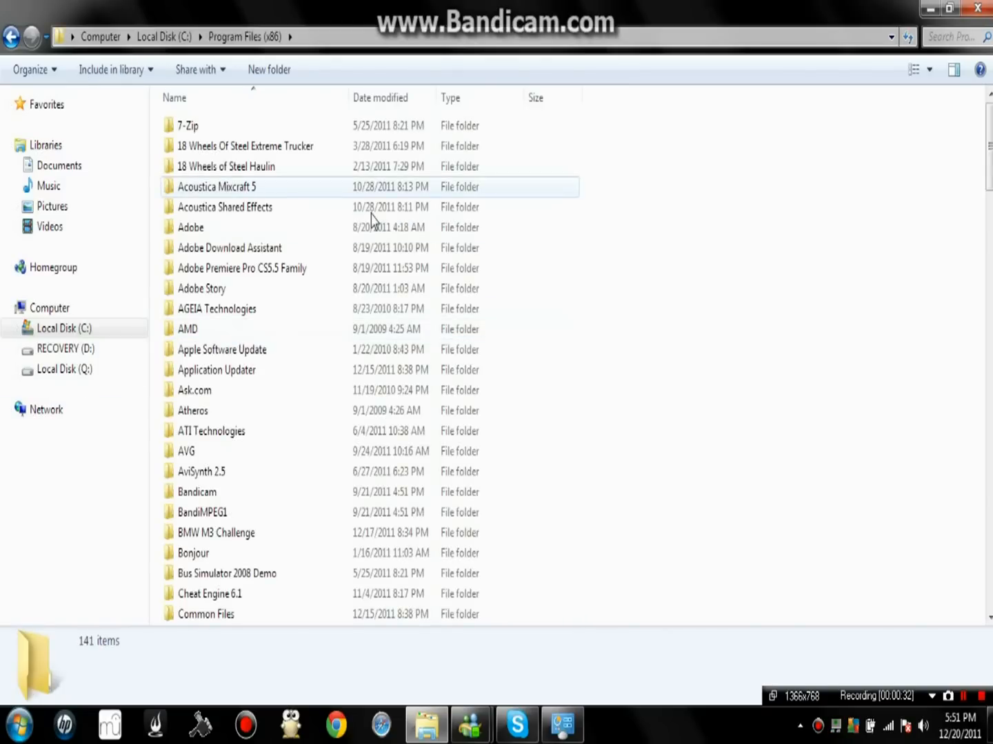
{"action": "scroll", "scroll_direction": "down", "scroll_amount": 3}
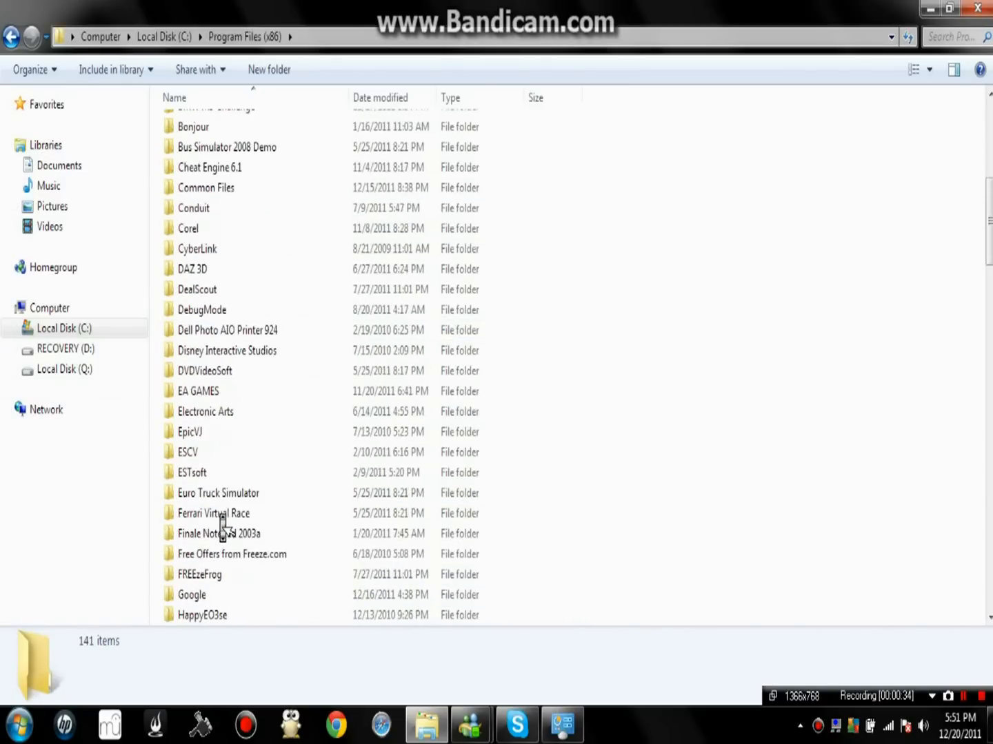
{"action": "scroll", "scroll_direction": "up", "scroll_amount": 3}
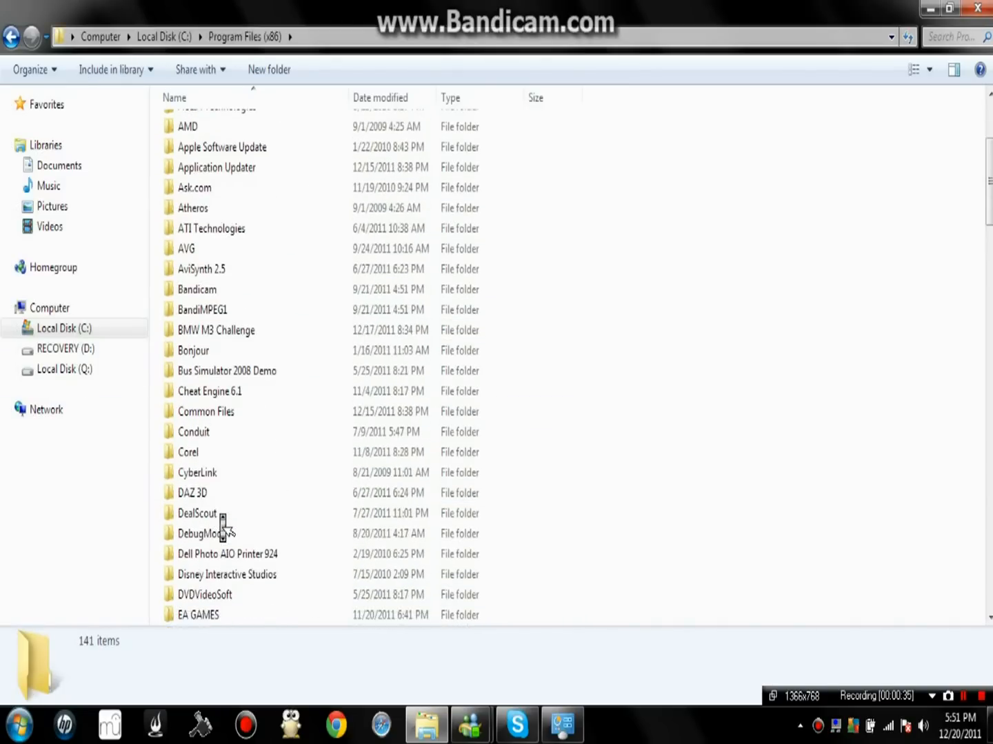
{"action": "scroll", "scroll_direction": "up", "scroll_amount": 3}
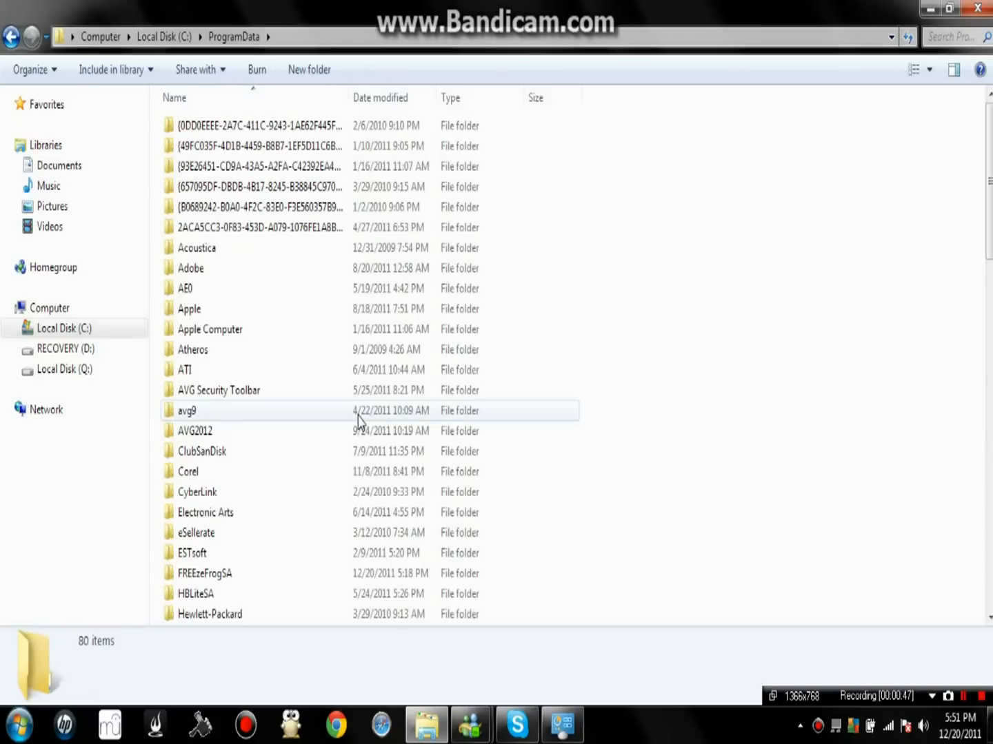
Browse the ProgramData folder list and pick out the Electronic Arts folder.
{"action": "scroll", "scroll_direction": "down", "scroll_amount": 3}
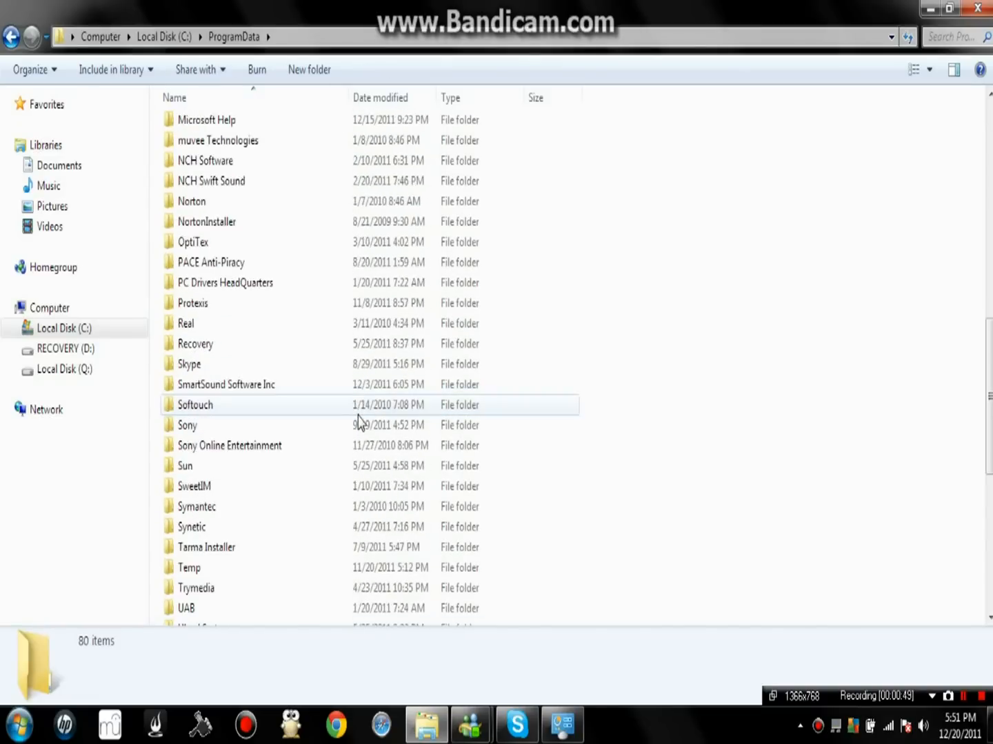
{"action": "scroll", "scroll_direction": "down", "scroll_amount": 3}
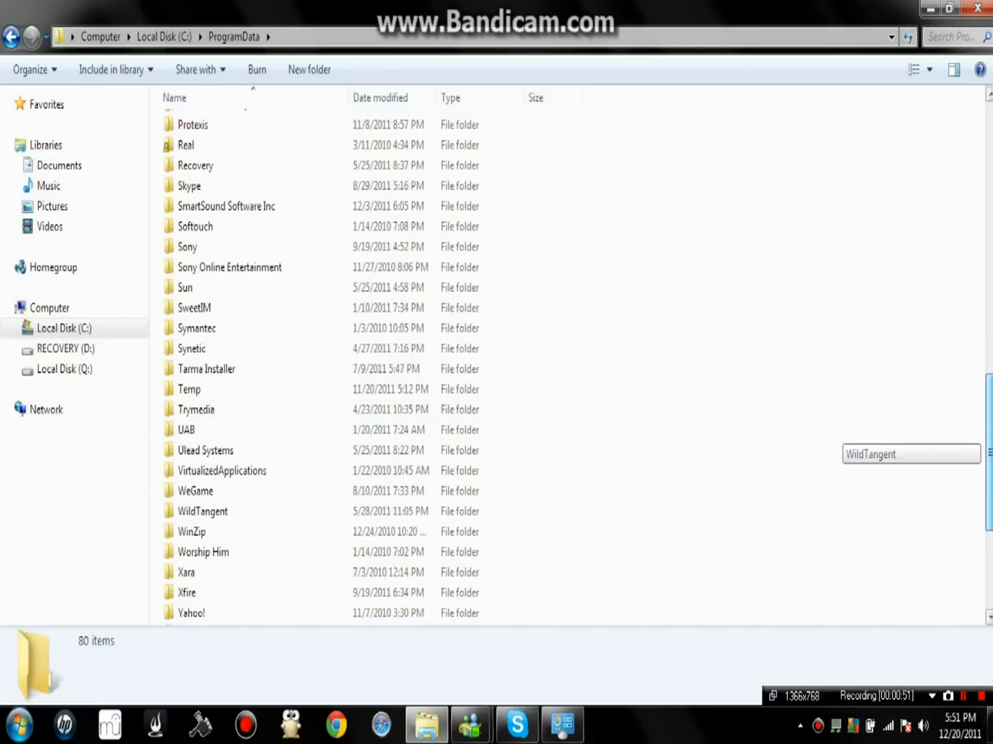
{"action": "scroll", "scroll_direction": "down", "scroll_amount": 3}
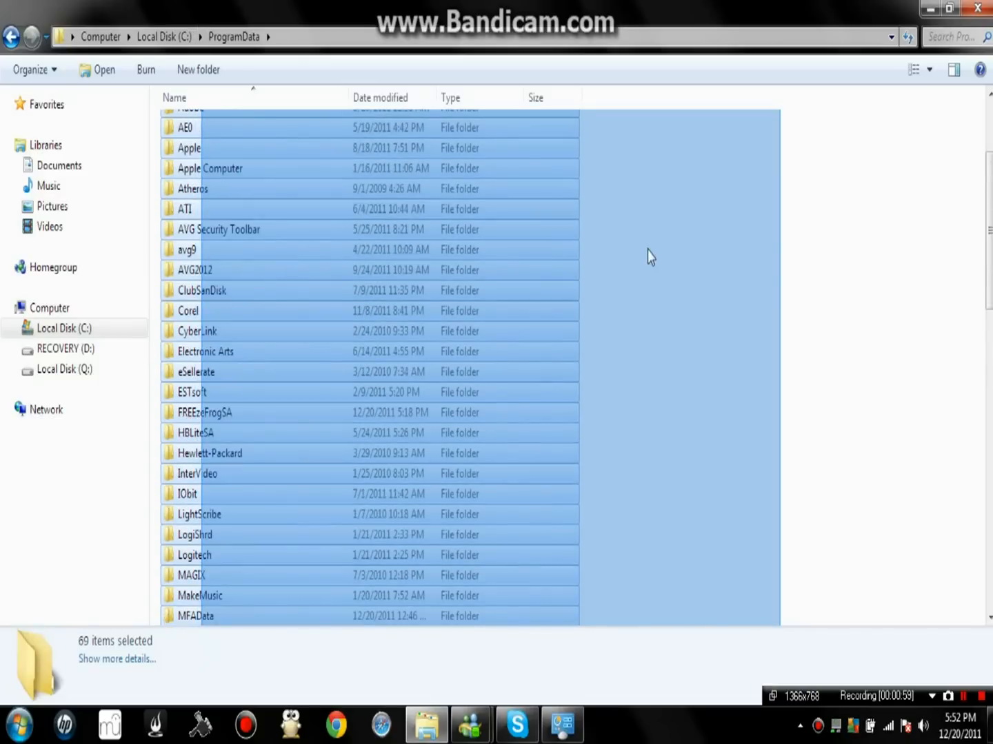
{"action": "left_click", "coordinate": [676, 255]}
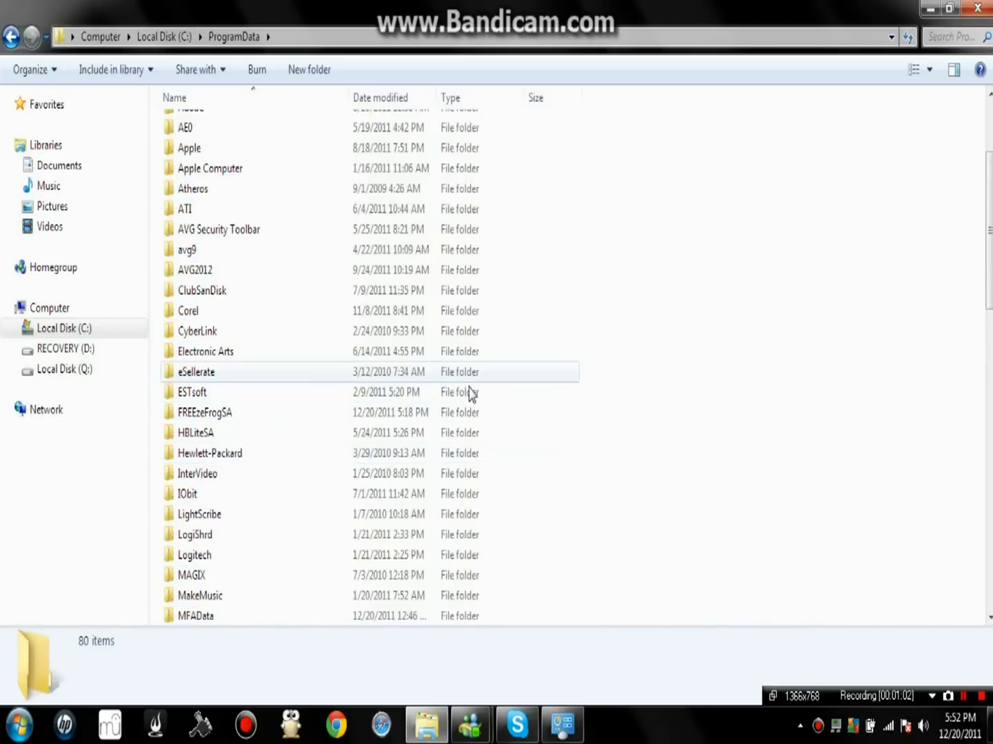
{"action": "left_click", "coordinate": [206, 351]}
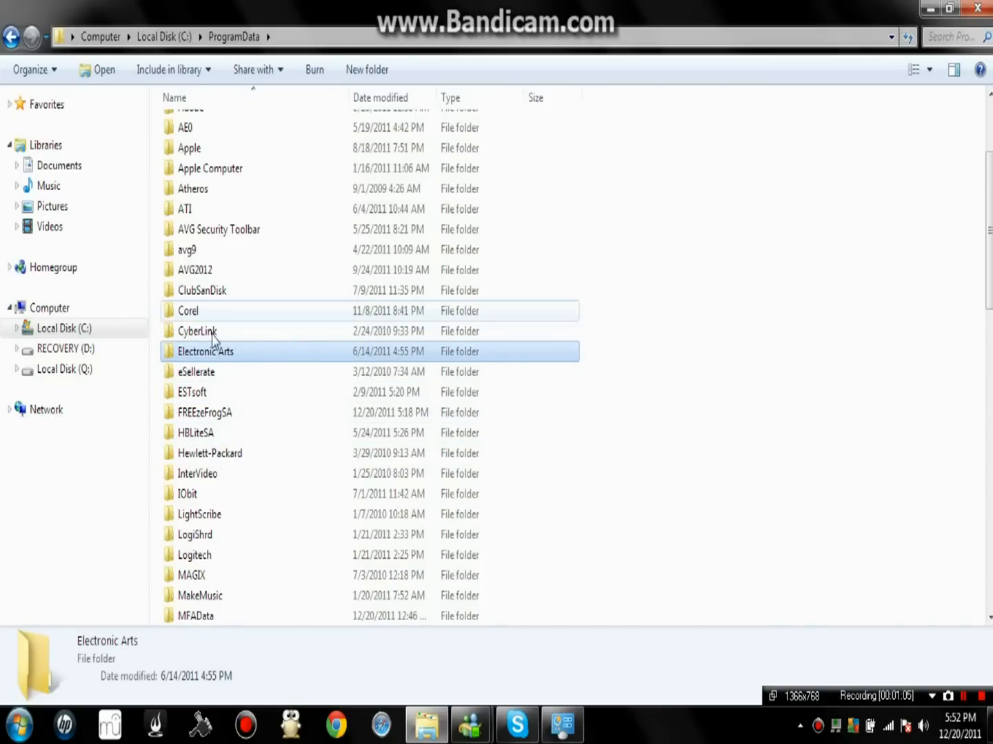
Go into Electronic Arts > Need For Speed World > Data.
{"action": "double_click", "coordinate": [204, 351]}
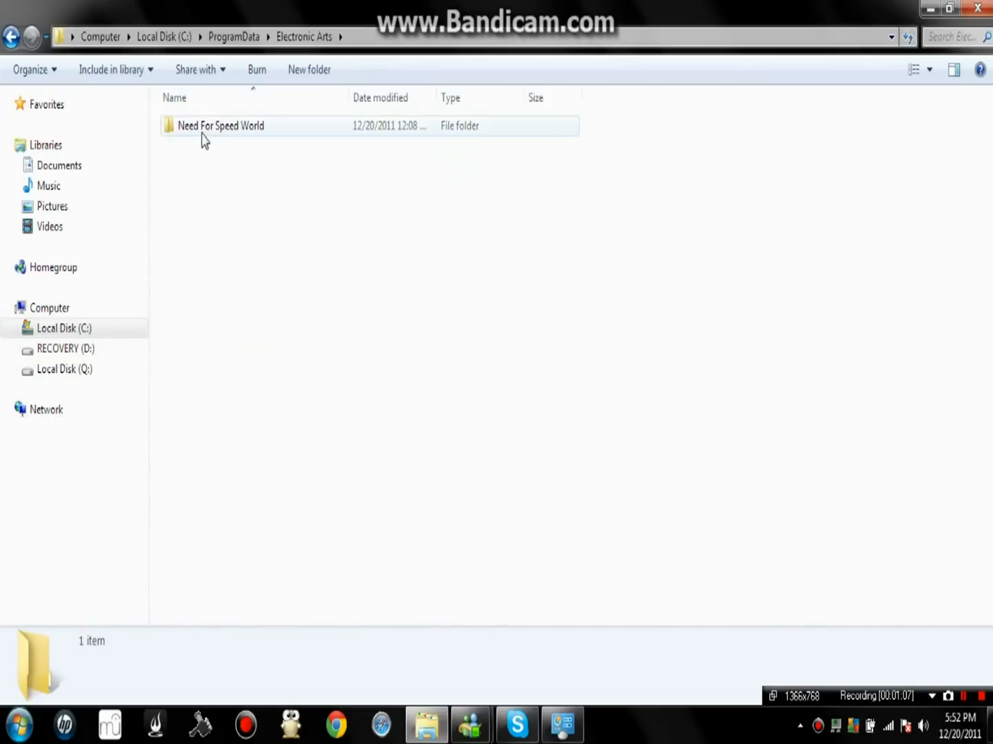
{"action": "left_click", "coordinate": [221, 126]}
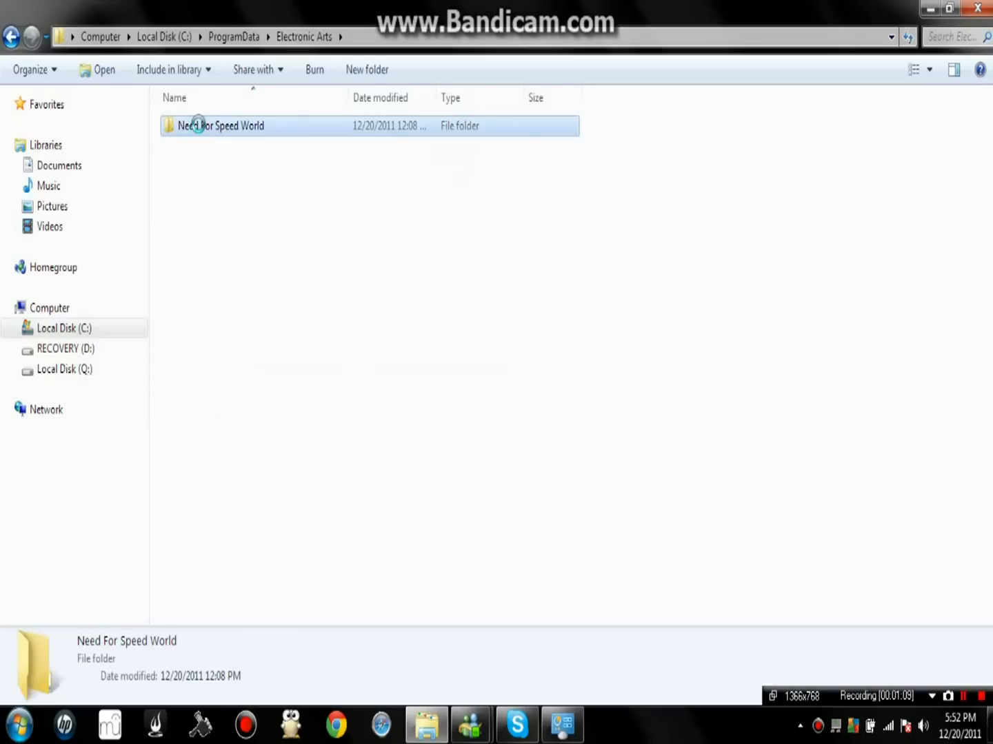
{"action": "double_click", "coordinate": [221, 126]}
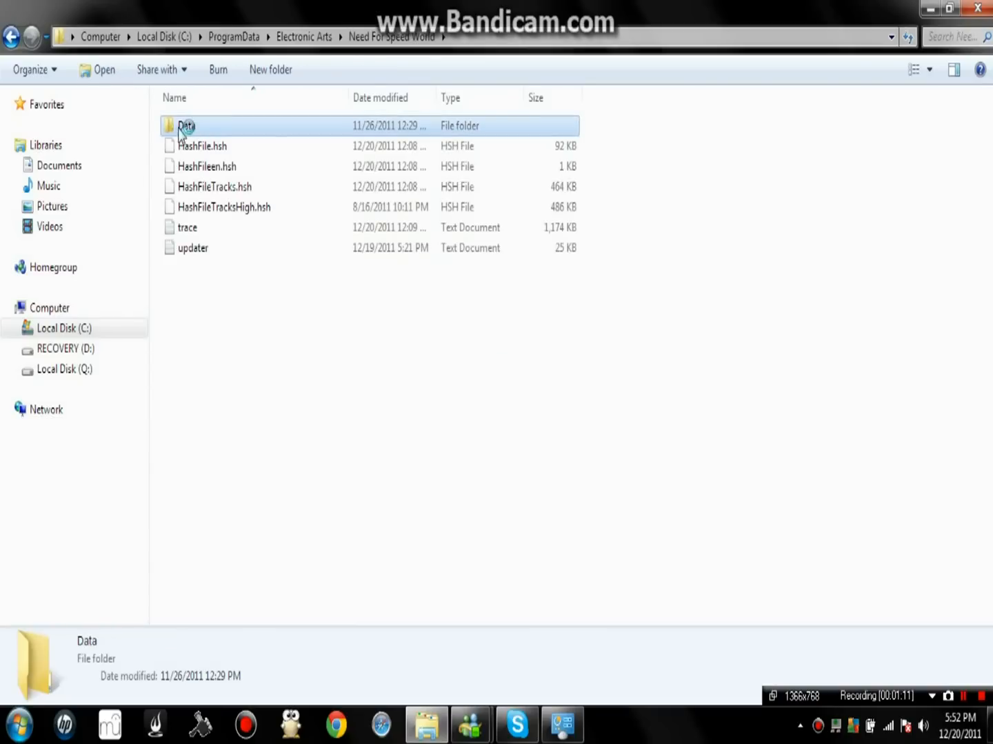
{"action": "double_click", "coordinate": [186, 126]}
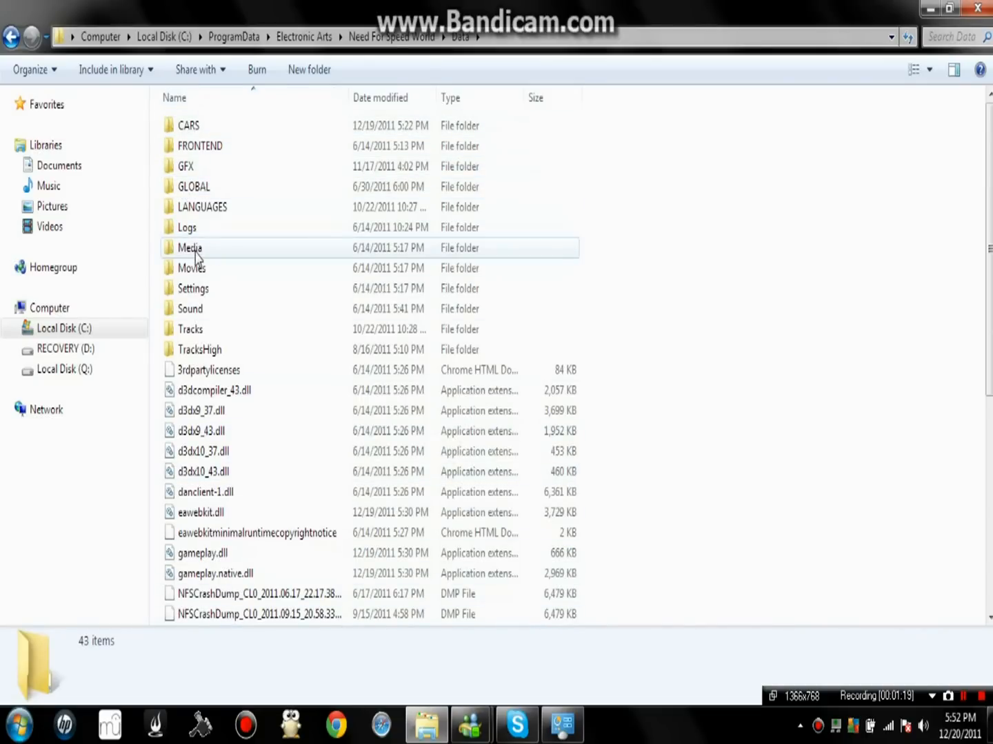
Go into Media > Cursors, listing the game's 15 cursor files.
{"action": "double_click", "coordinate": [190, 248]}
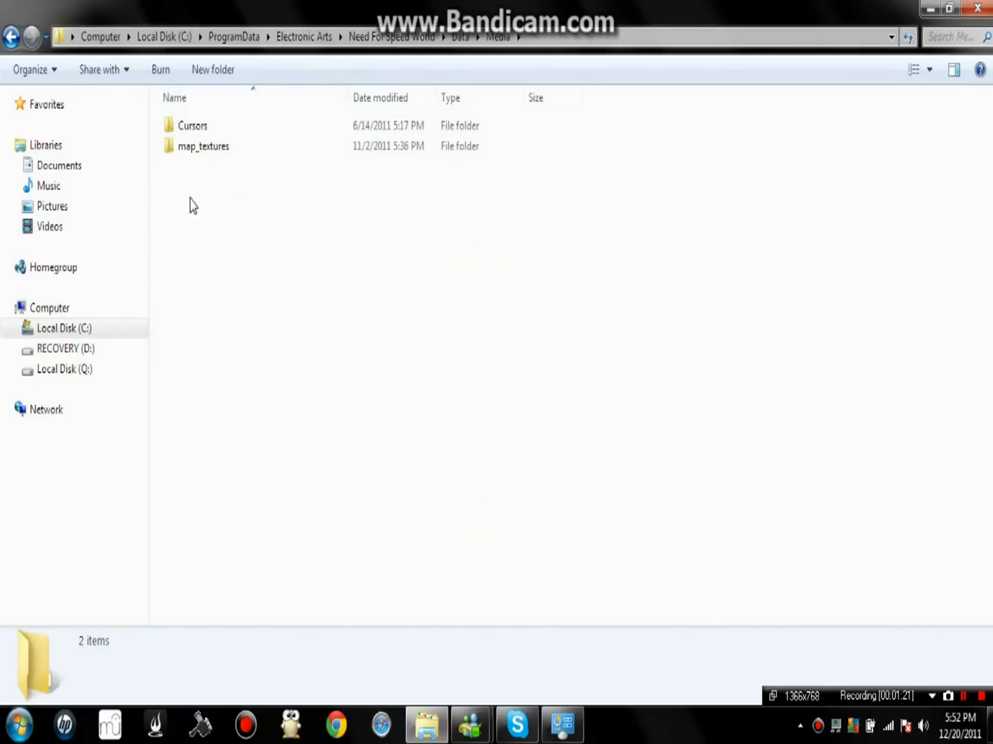
{"action": "left_click", "coordinate": [204, 146]}
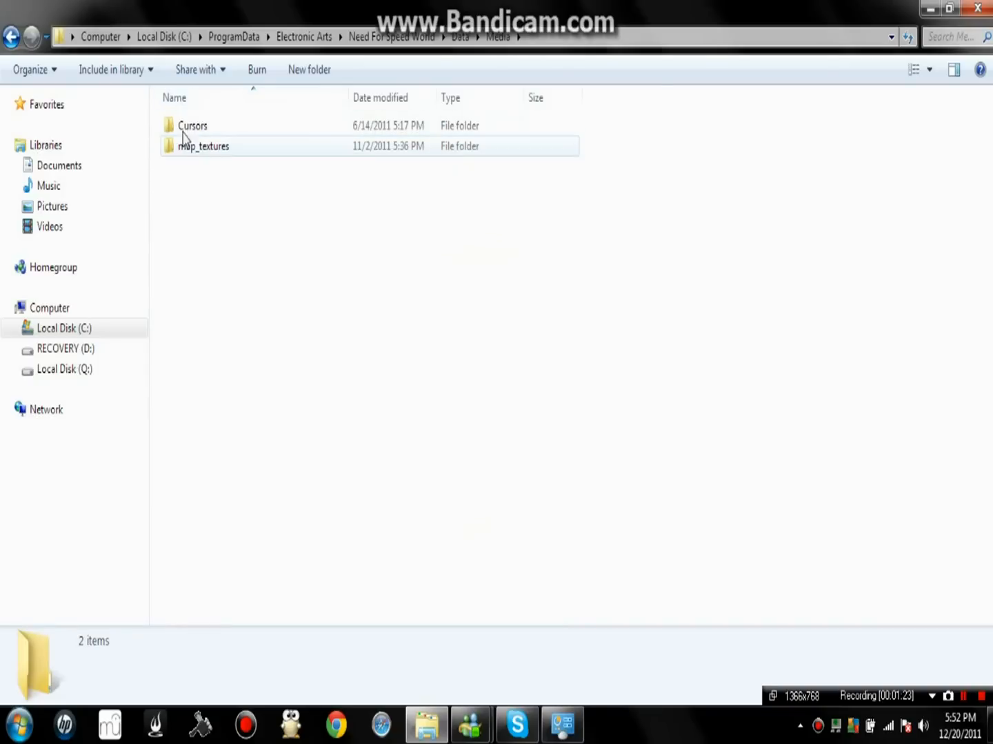
{"action": "left_click", "coordinate": [193, 125]}
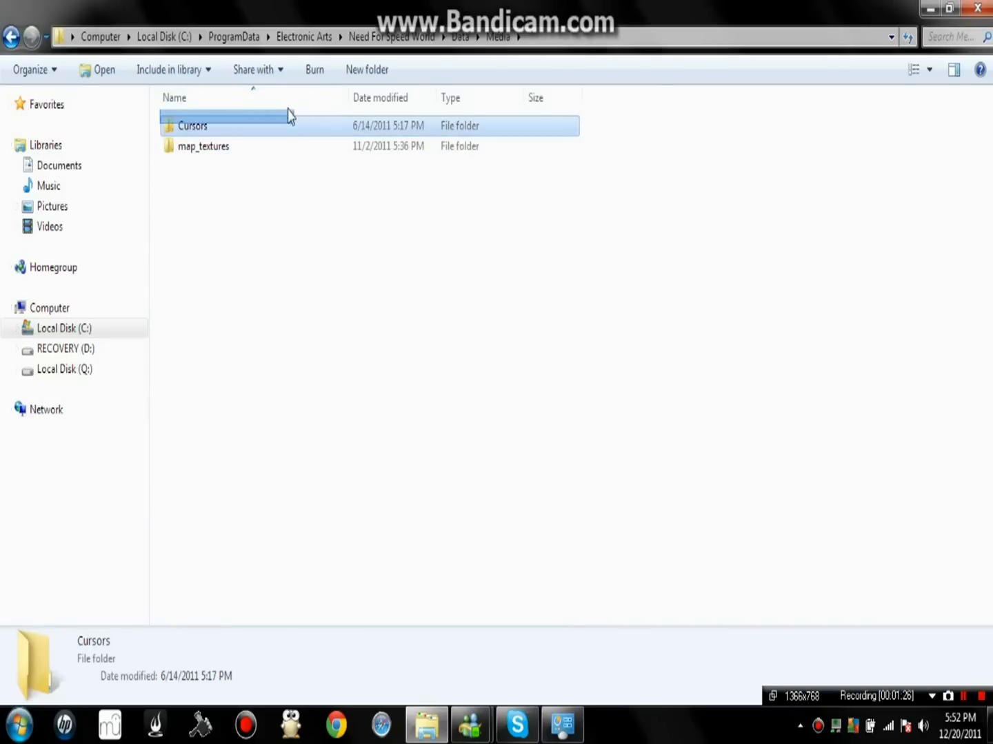
{"action": "left_click", "coordinate": [344, 275]}
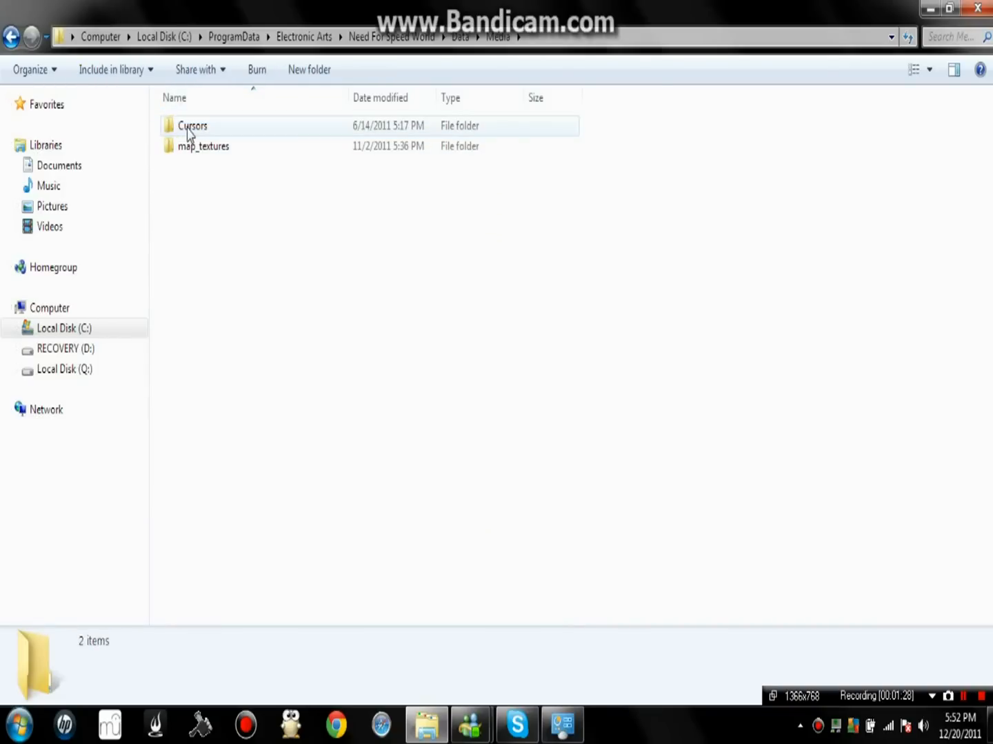
{"action": "double_click", "coordinate": [193, 126]}
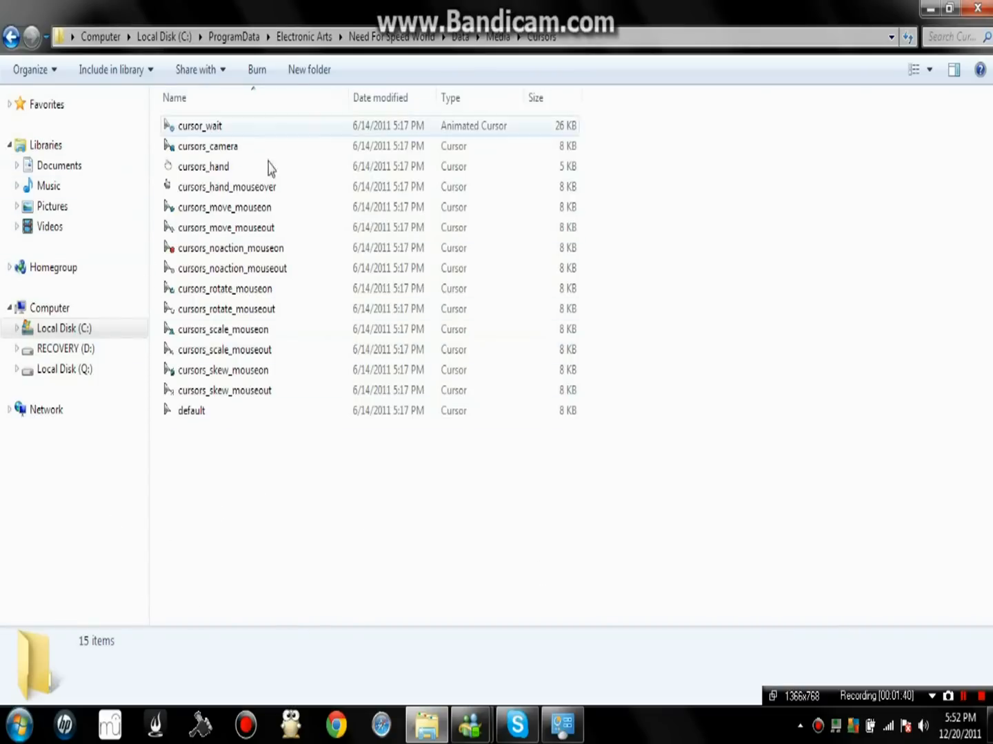
{"action": "mouse_move", "coordinate": [420, 213]}
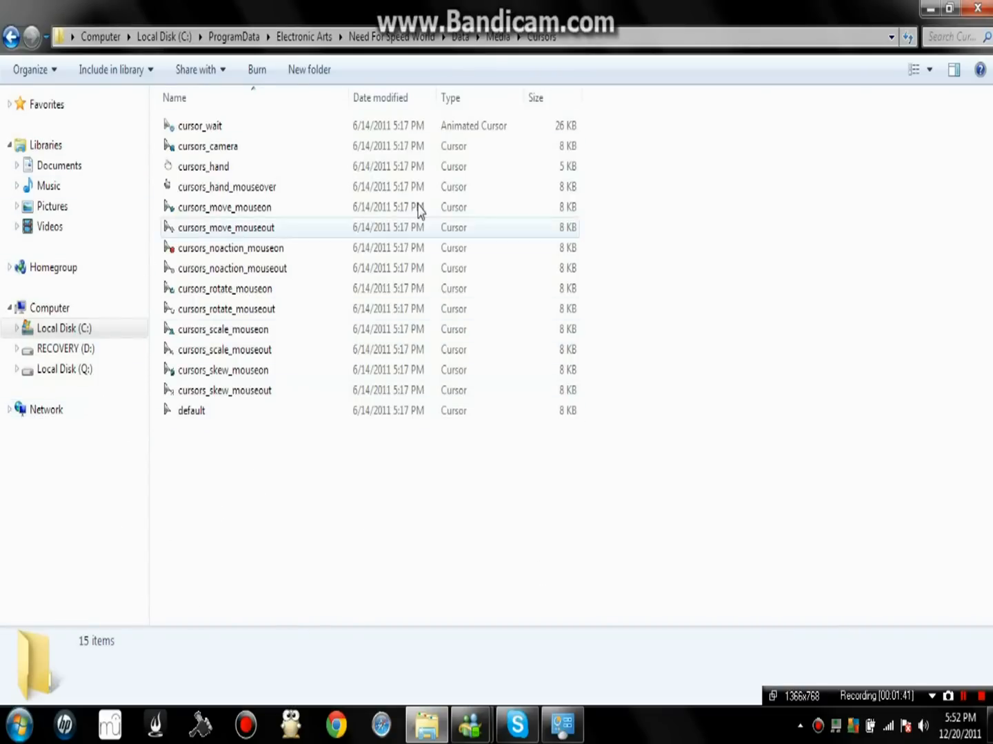
Back in Media, bring up the Cursors folder's context menu for Send to > Desktop shortcut.
{"action": "left_click", "coordinate": [497, 36]}
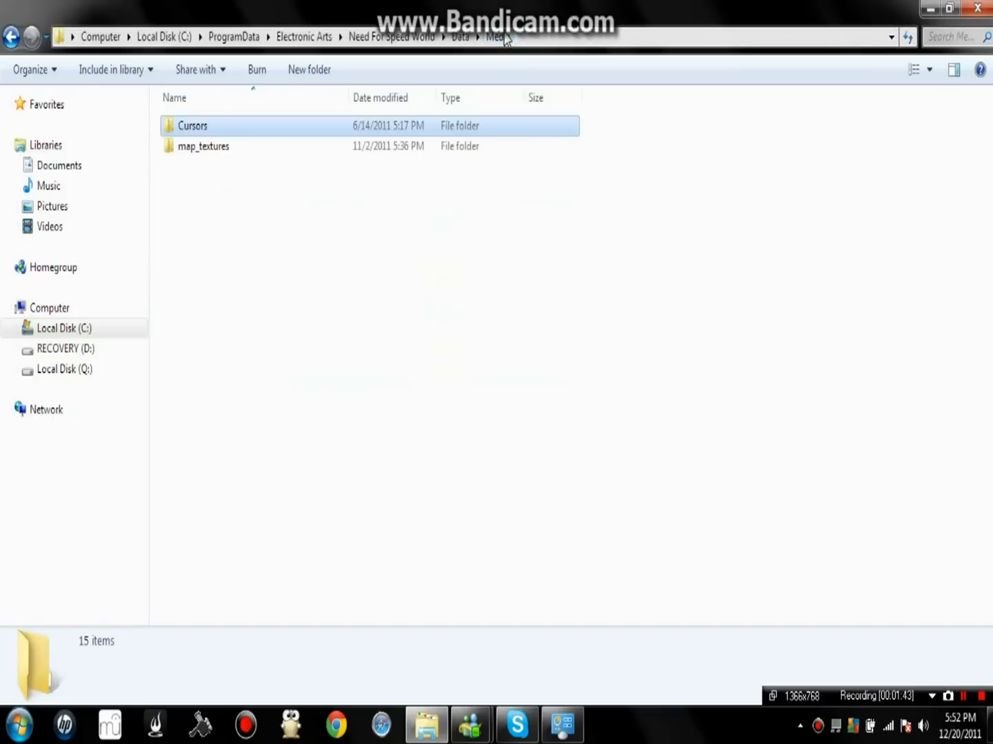
{"action": "left_click", "coordinate": [193, 126]}
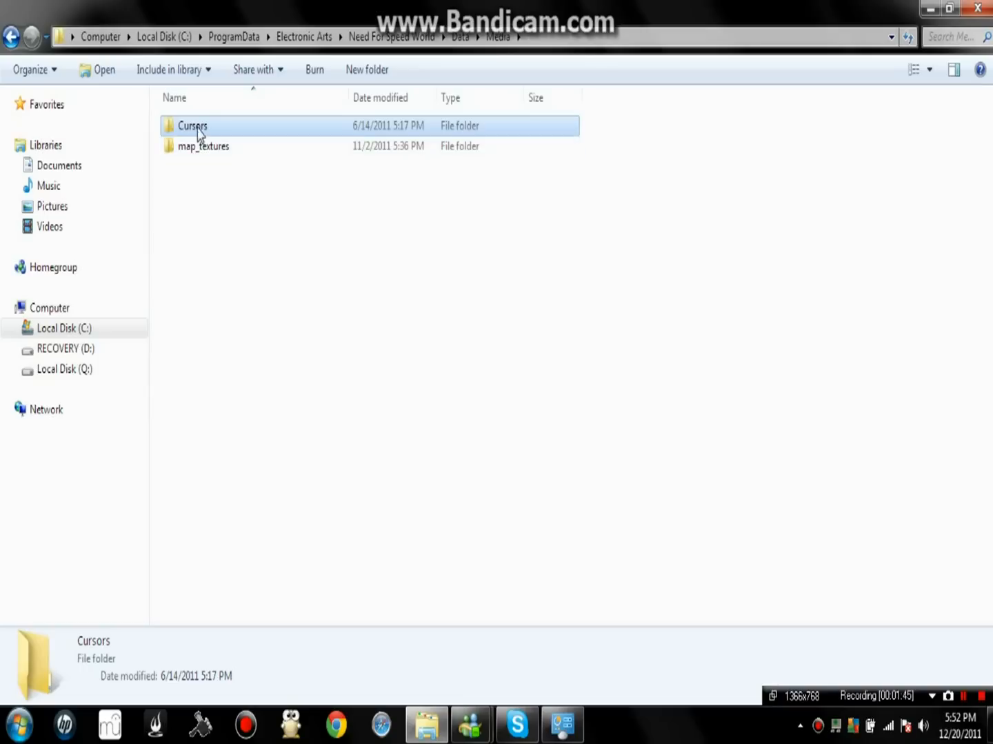
{"action": "right_click", "coordinate": [196, 129]}
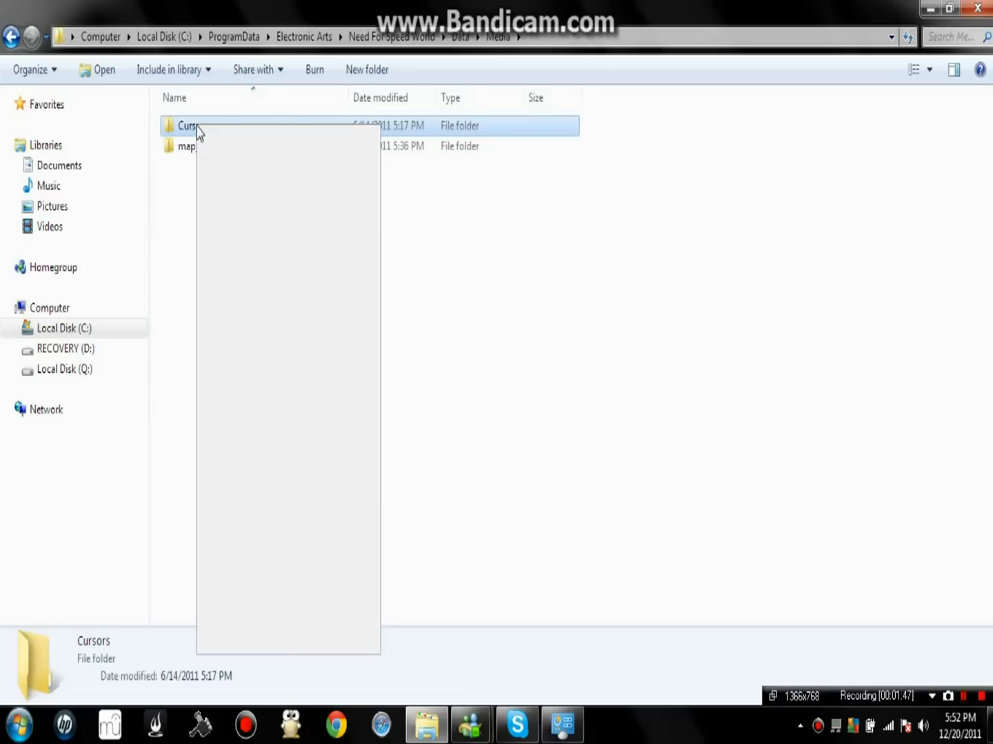
{"action": "right_click", "coordinate": [187, 126]}
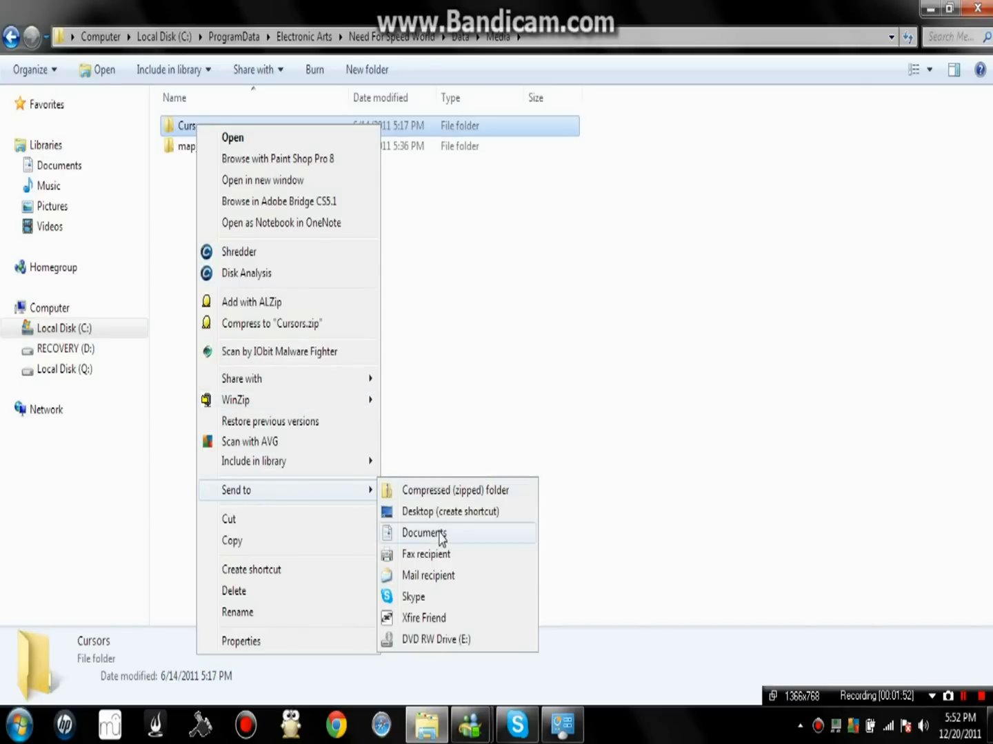
{"action": "mouse_move", "coordinate": [421, 517]}
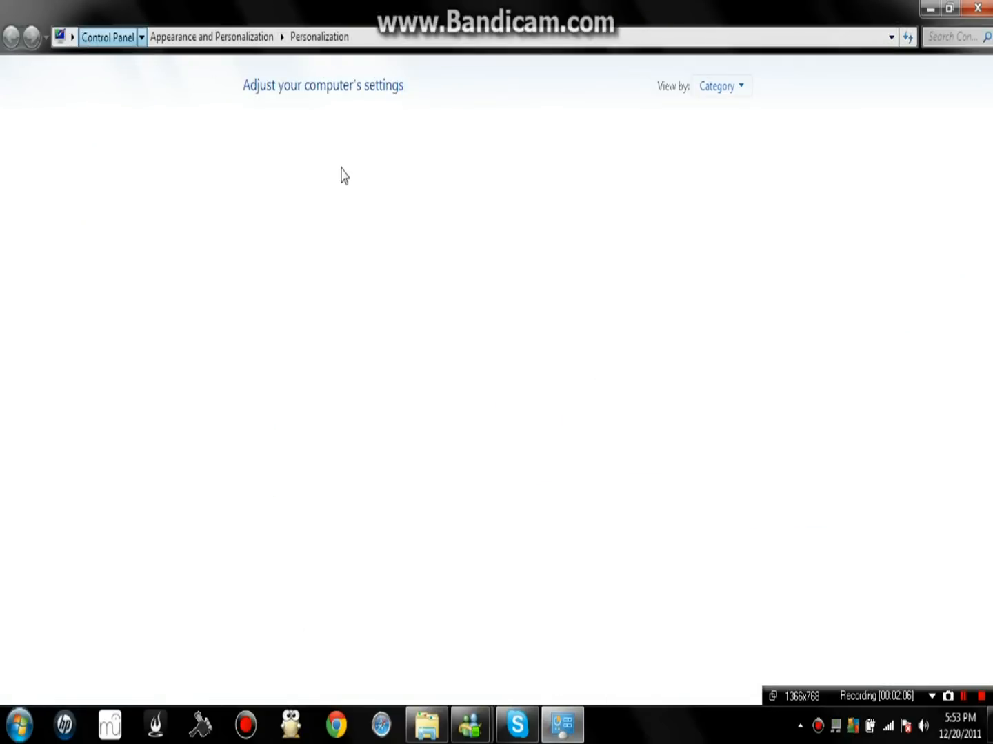
From Control Panel's categories, go to Appearance and Personalization > Personalization.
{"action": "left_click", "coordinate": [11, 36]}
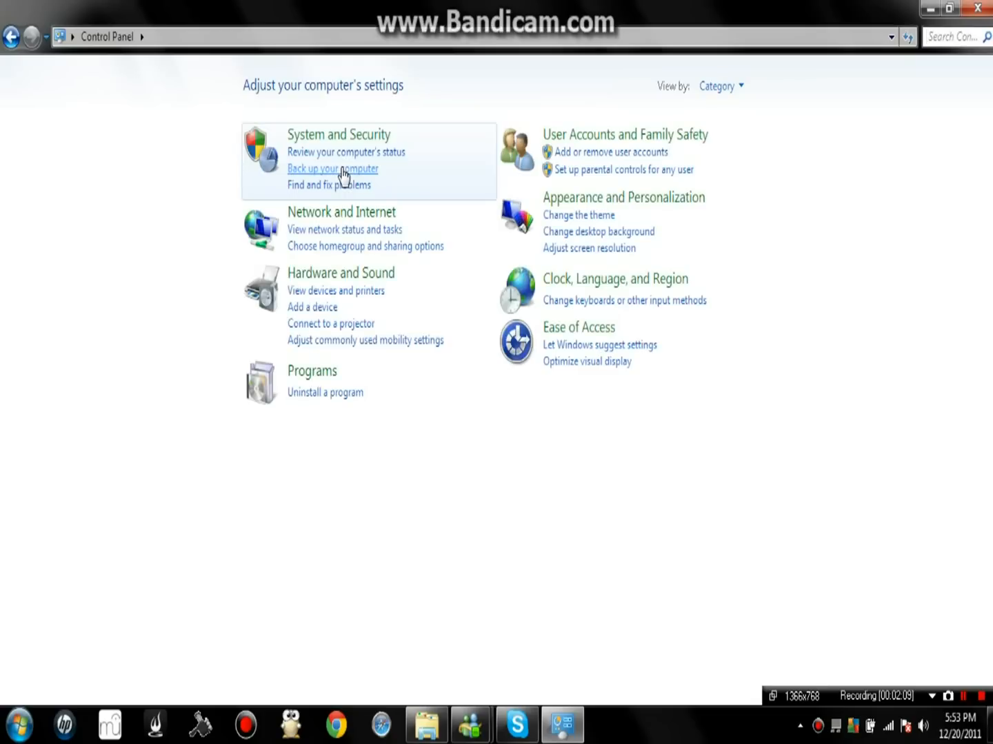
{"action": "mouse_move", "coordinate": [700, 492]}
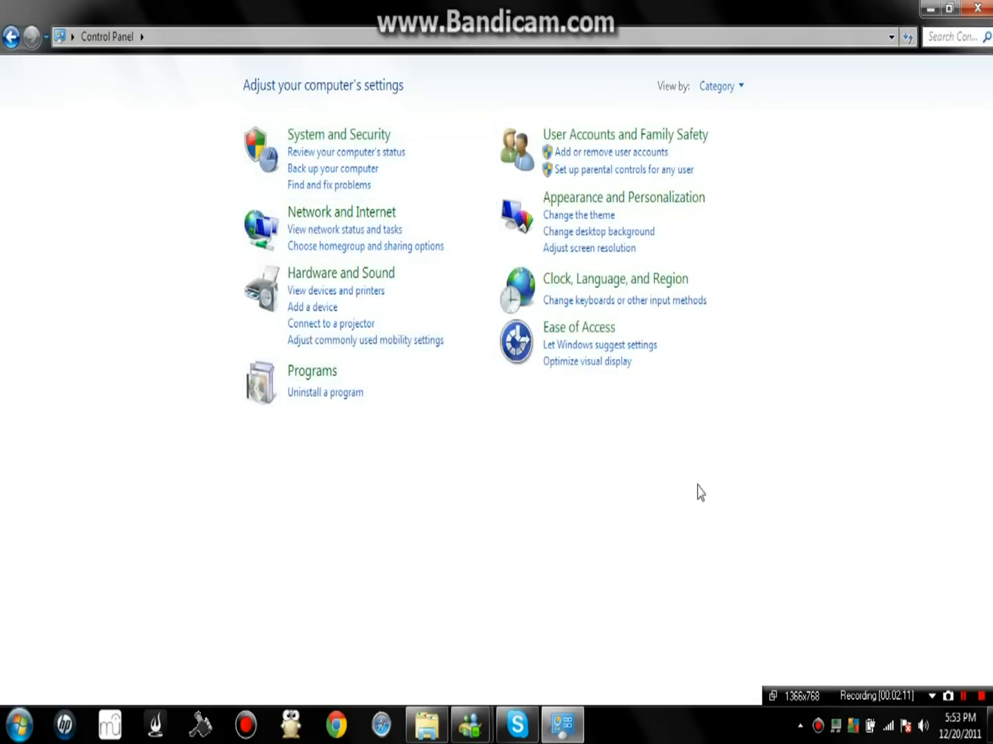
{"action": "mouse_move", "coordinate": [683, 210]}
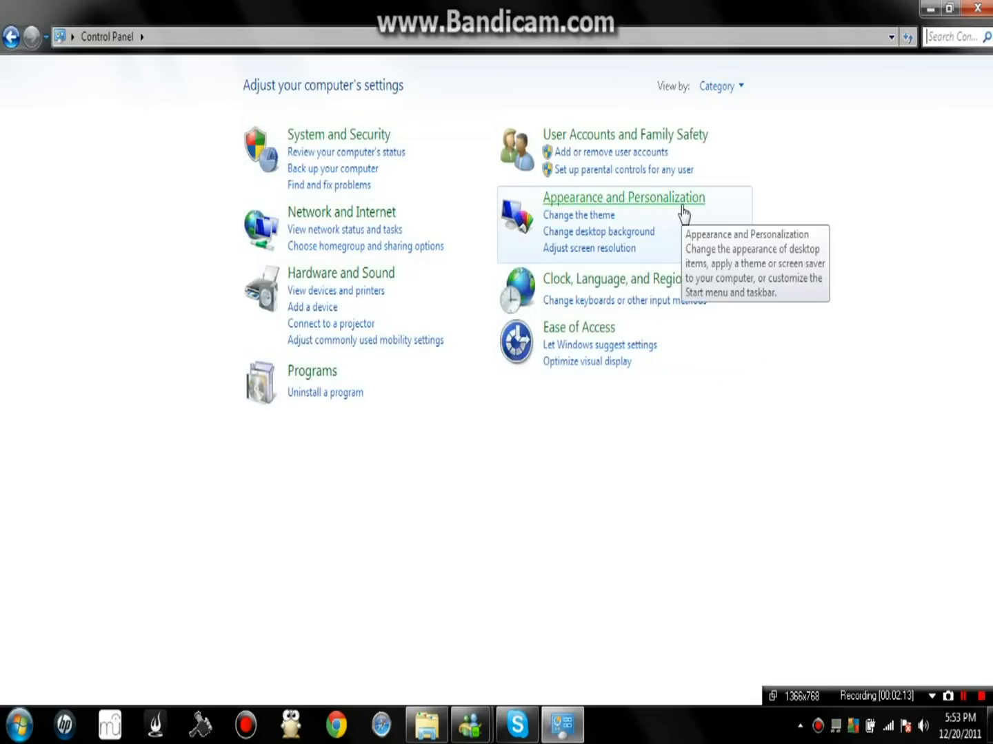
{"action": "mouse_move", "coordinate": [537, 521]}
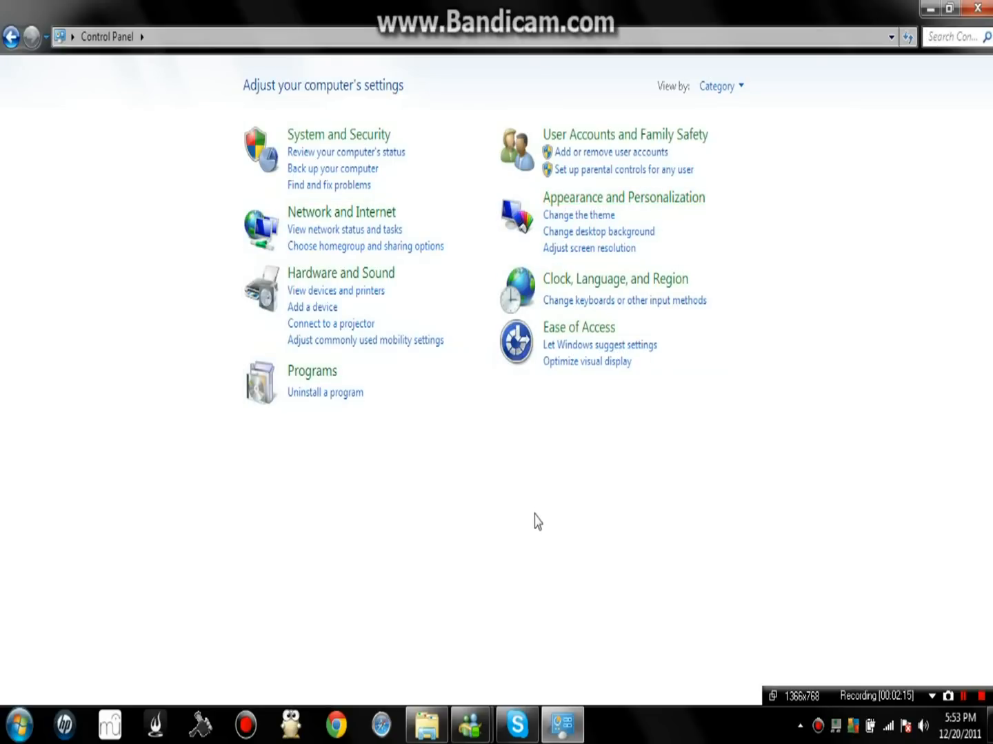
{"action": "mouse_move", "coordinate": [585, 202]}
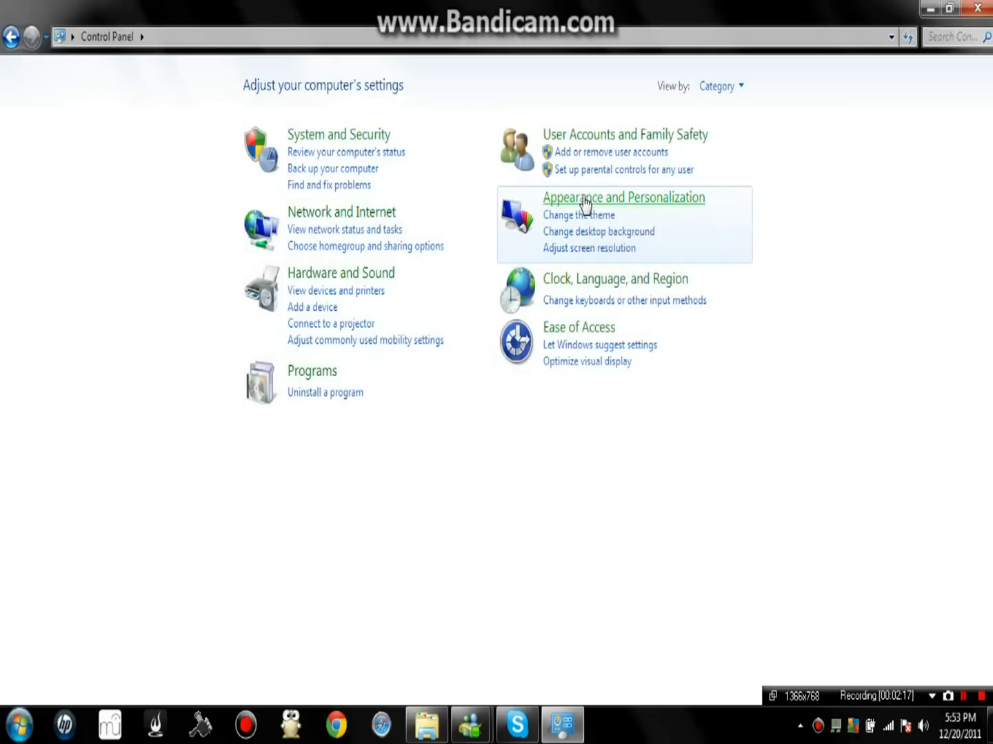
{"action": "left_click", "coordinate": [623, 197]}
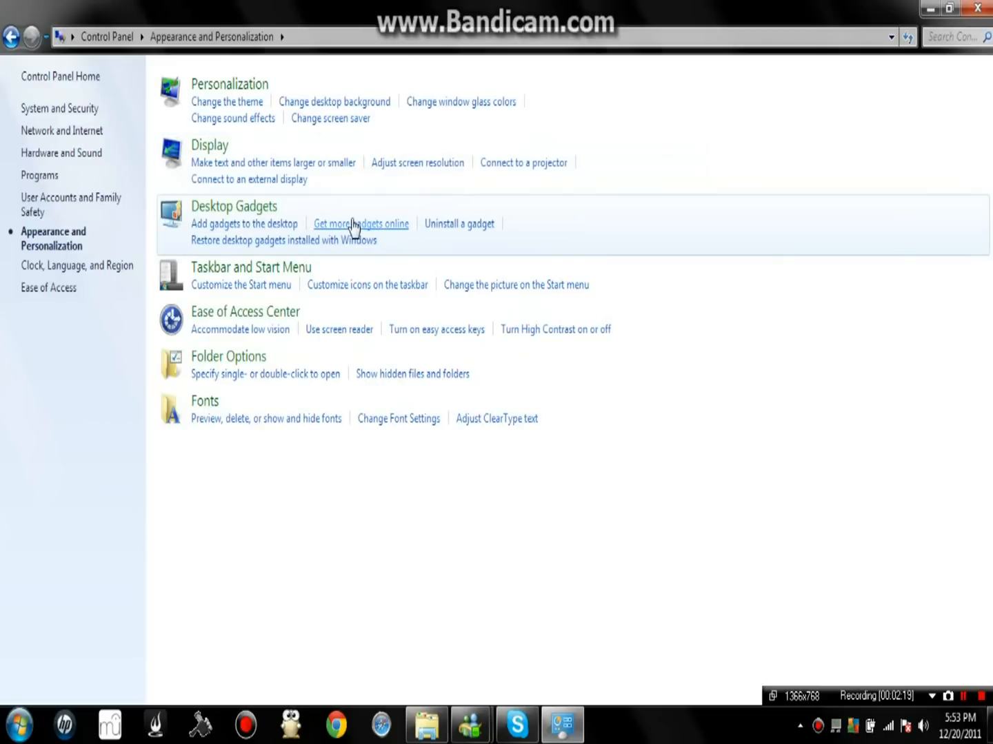
{"action": "mouse_move", "coordinate": [265, 418]}
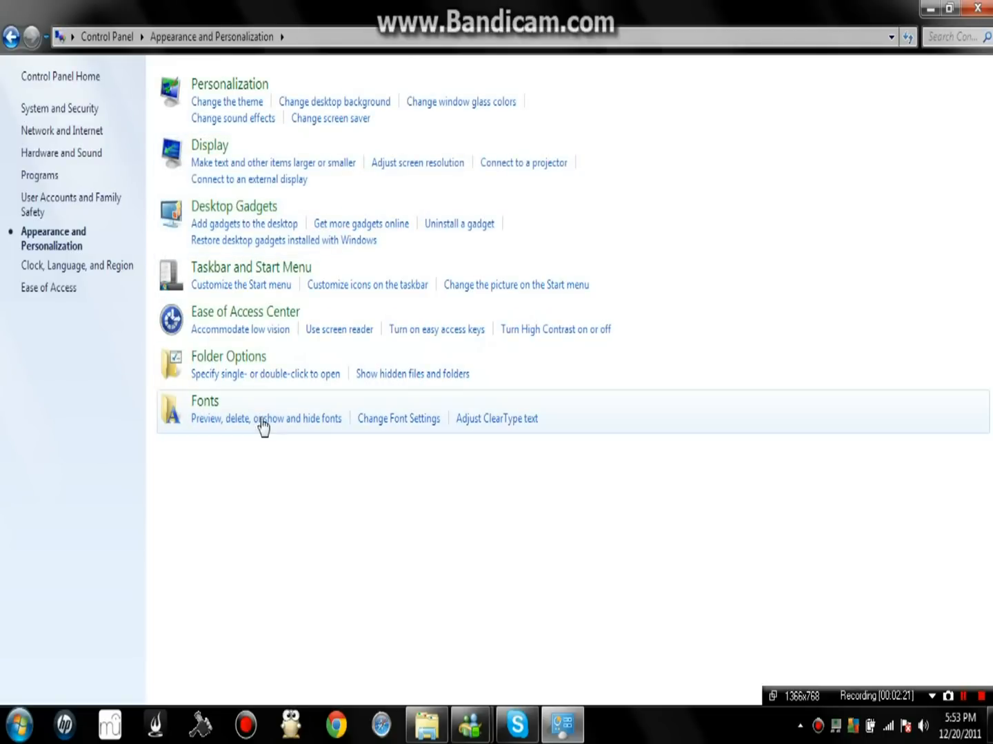
{"action": "mouse_move", "coordinate": [247, 89]}
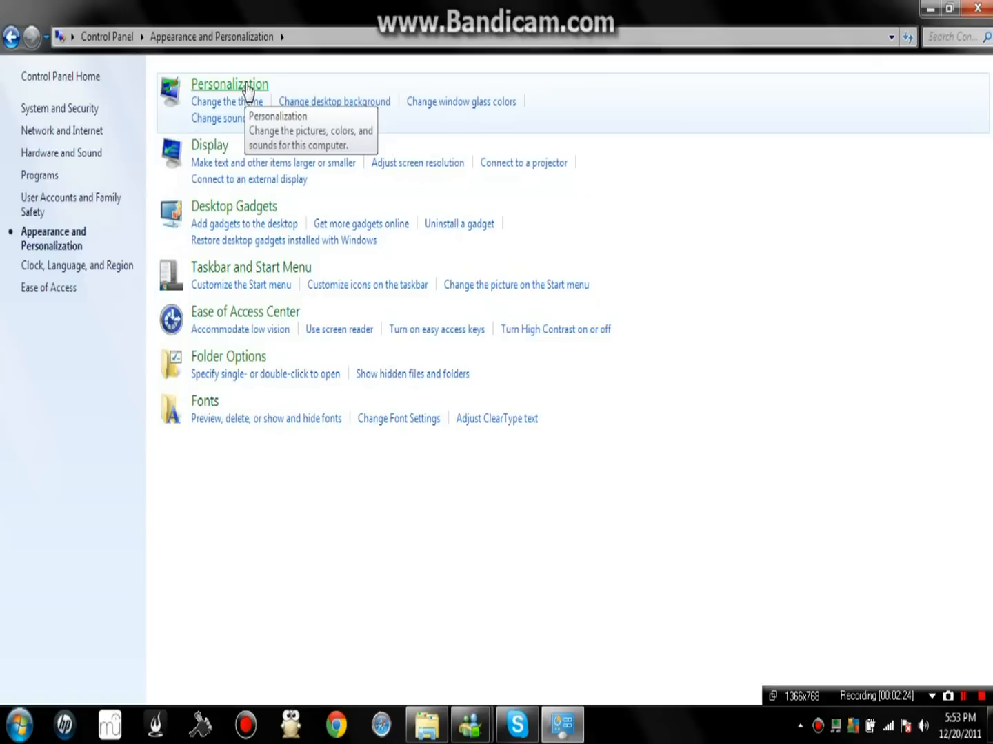
{"action": "left_click", "coordinate": [229, 82]}
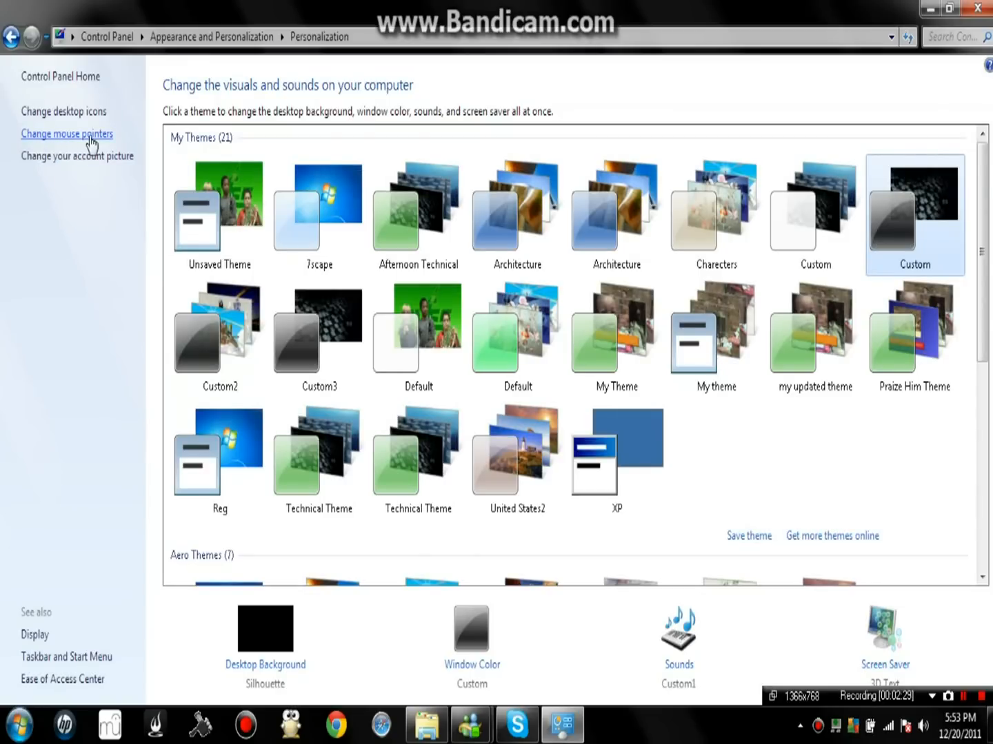
{"action": "mouse_move", "coordinate": [58, 146]}
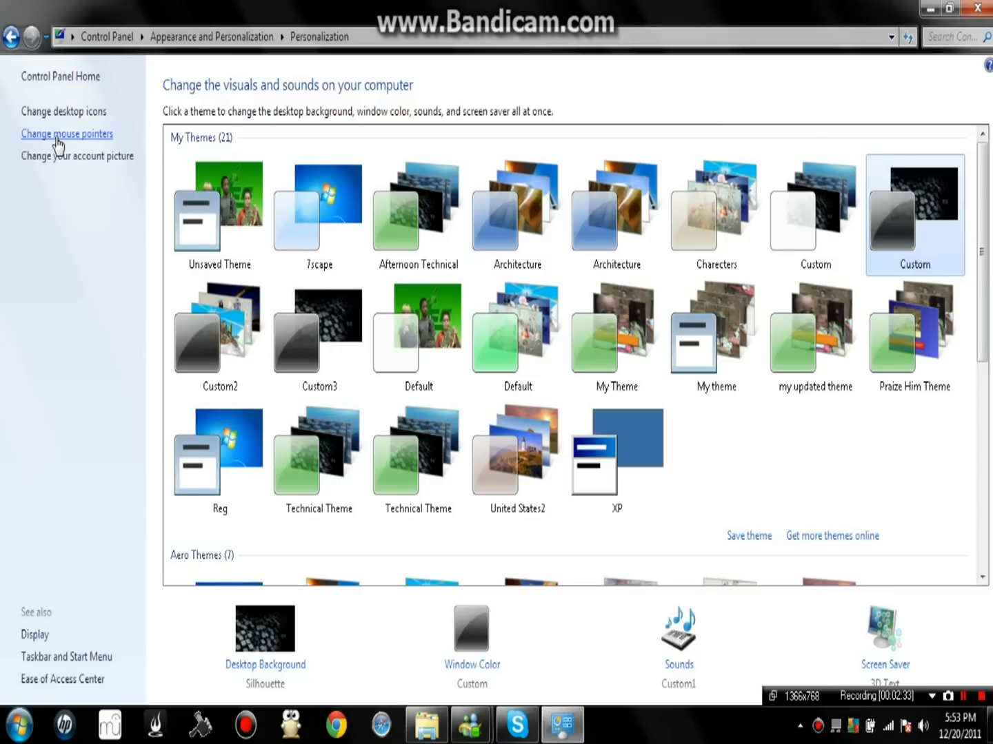
Follow the 'Change mouse pointers' link to reach Mouse Properties.
{"action": "left_click", "coordinate": [66, 134]}
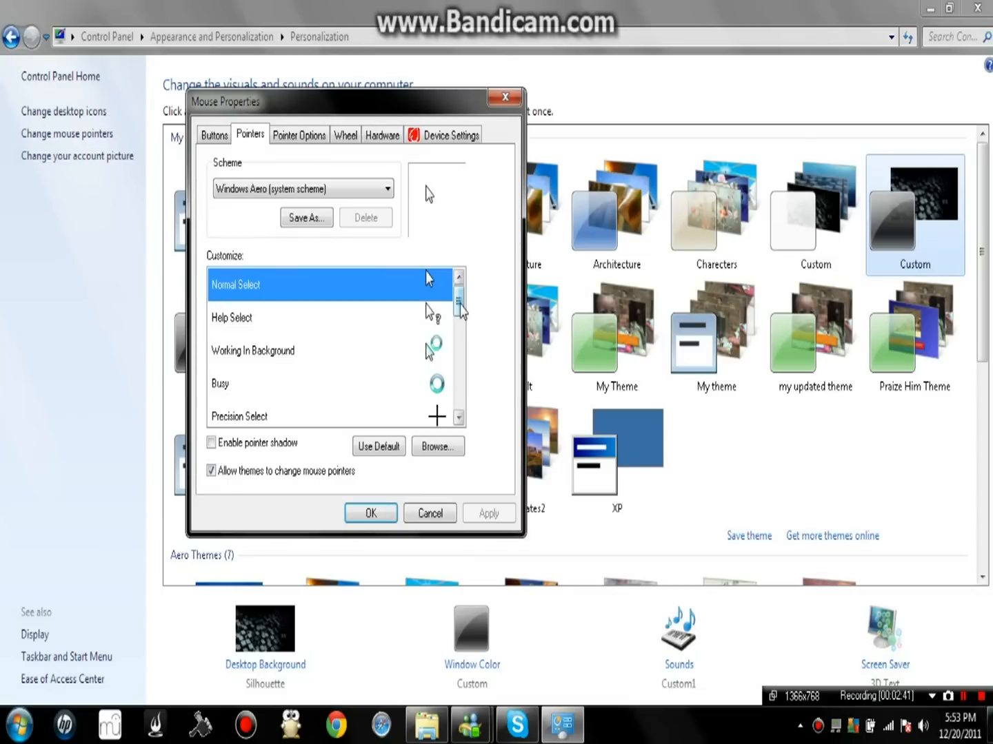
Set the pointer Scheme to (None) and start browsing for a replacement cursor file.
{"action": "scroll", "scroll_direction": "down", "scroll_amount": 3}
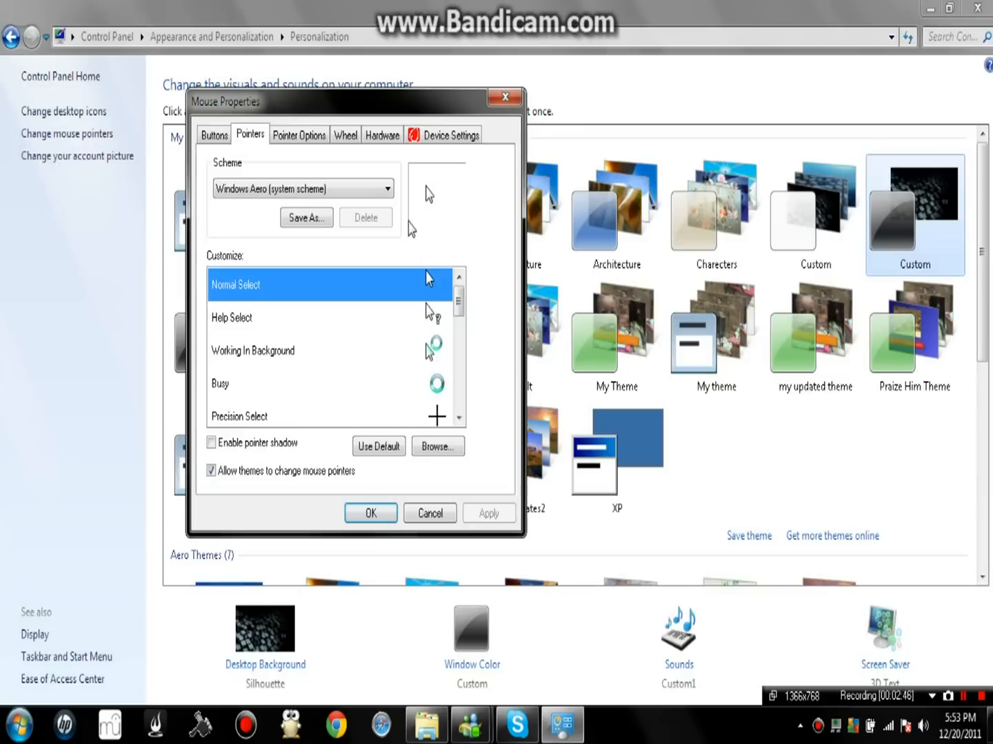
{"action": "left_click", "coordinate": [386, 188]}
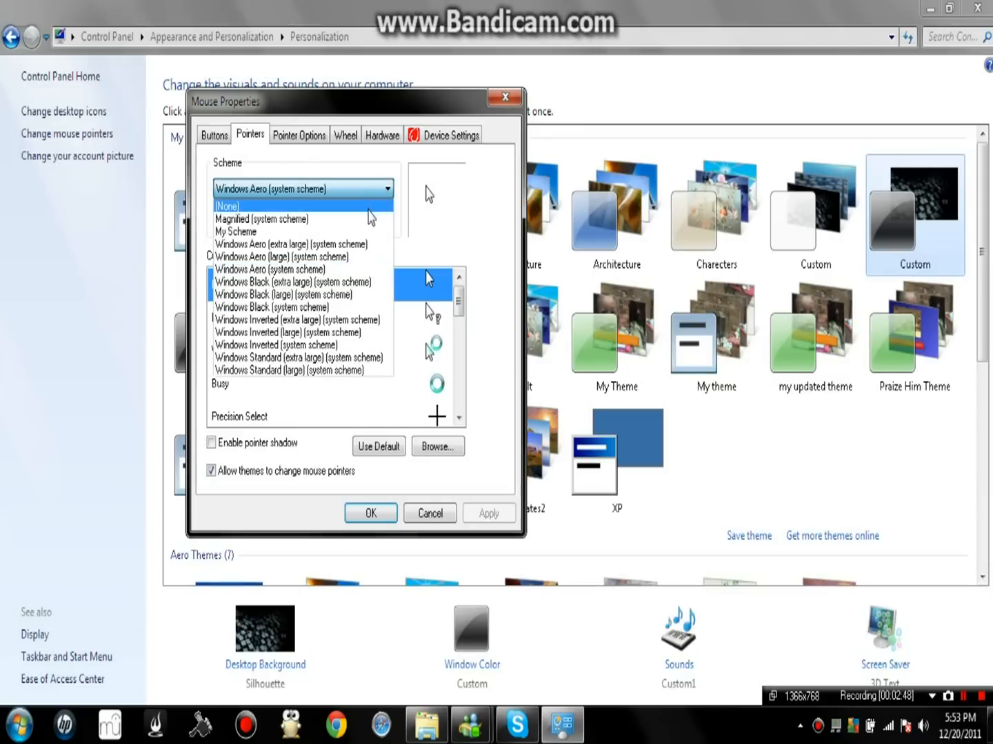
{"action": "left_click", "coordinate": [227, 206]}
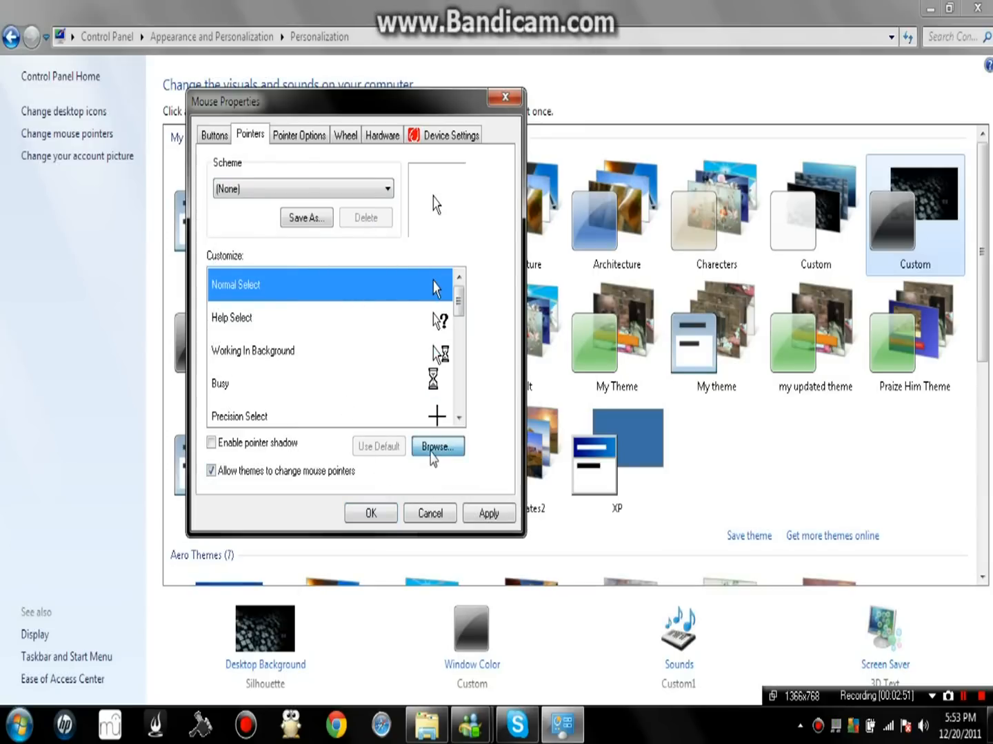
{"action": "left_click", "coordinate": [437, 446]}
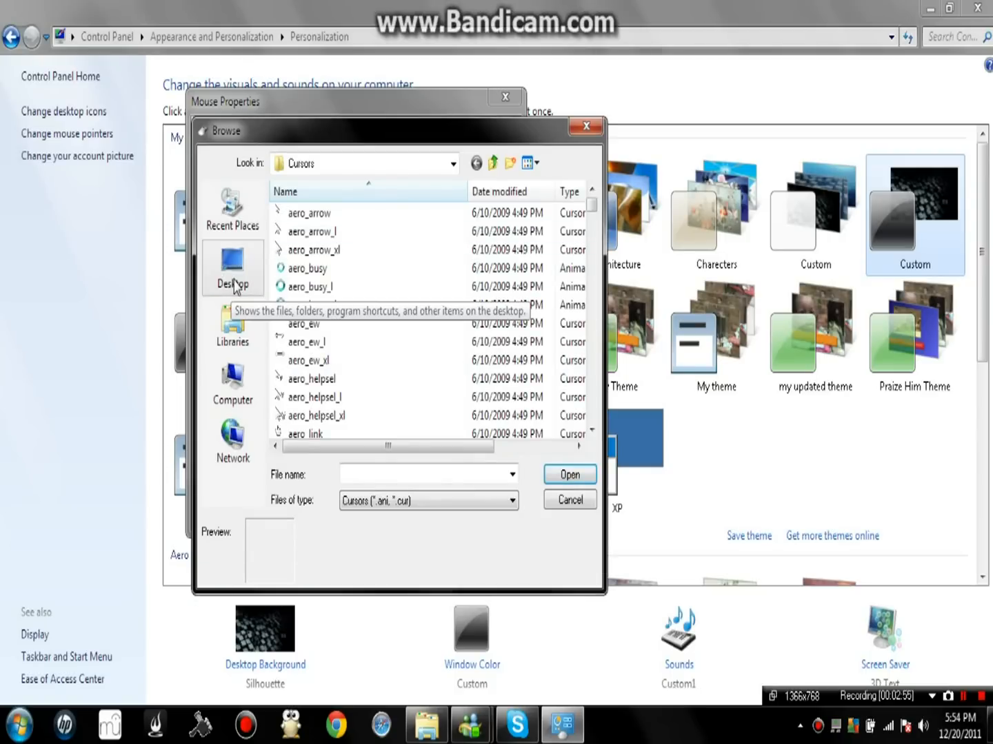
Reach the game cursors via Desktop > 'Cursors - Shortcut', then cancel without choosing one.
{"action": "left_click", "coordinate": [232, 268]}
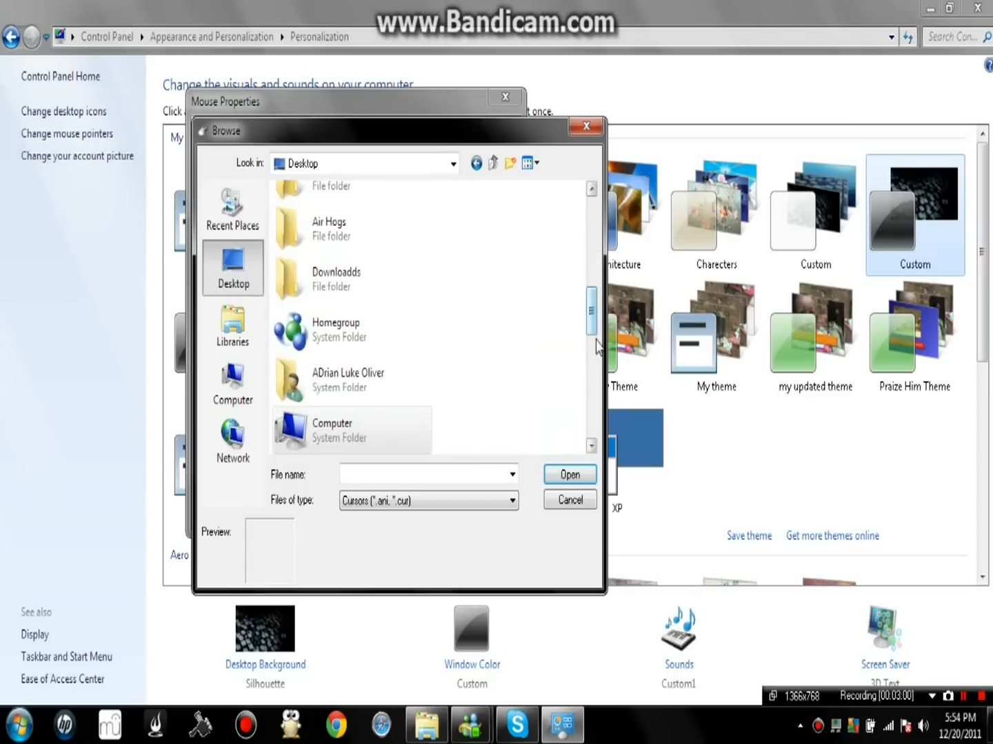
{"action": "scroll", "scroll_direction": "up", "scroll_amount": 3}
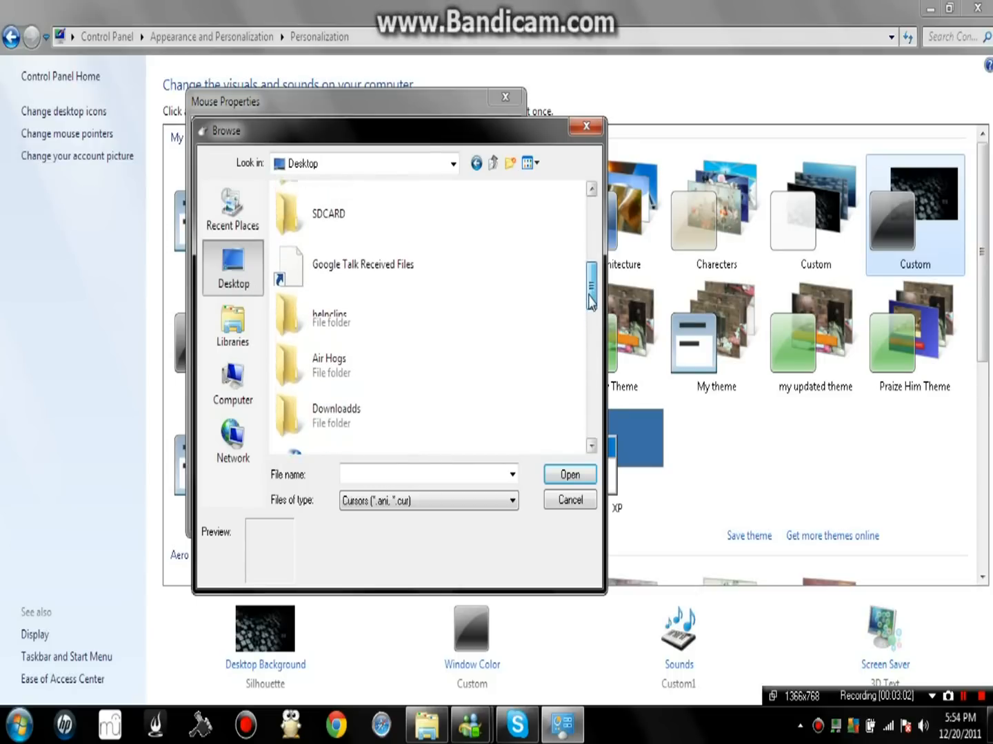
{"action": "scroll", "scroll_direction": "down", "scroll_amount": 3}
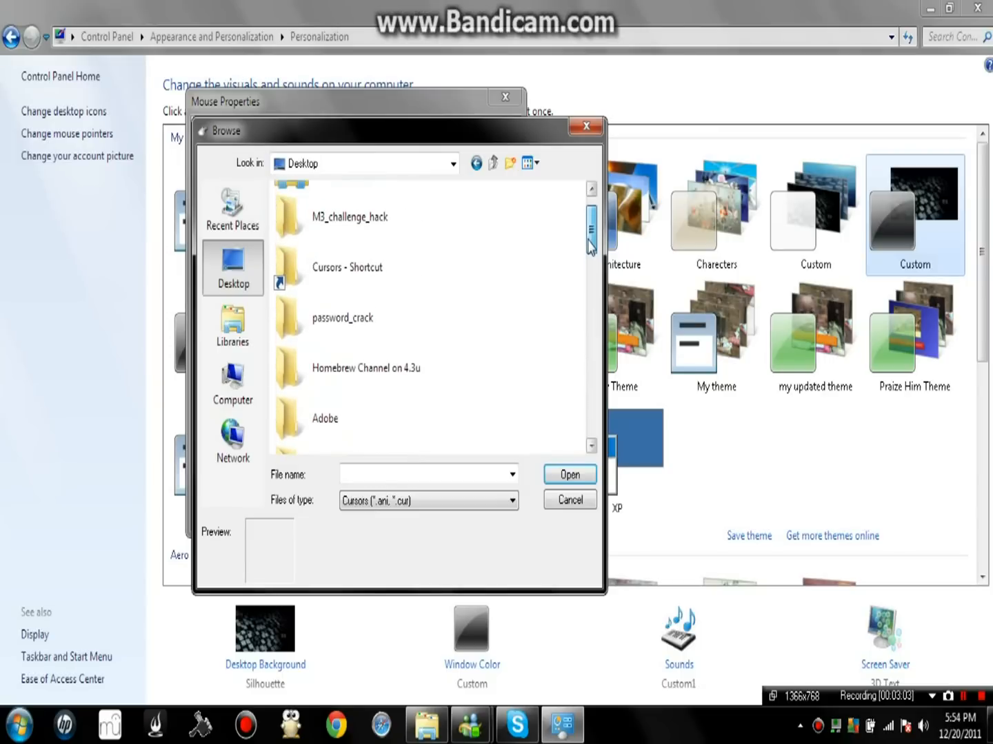
{"action": "left_click", "coordinate": [352, 267]}
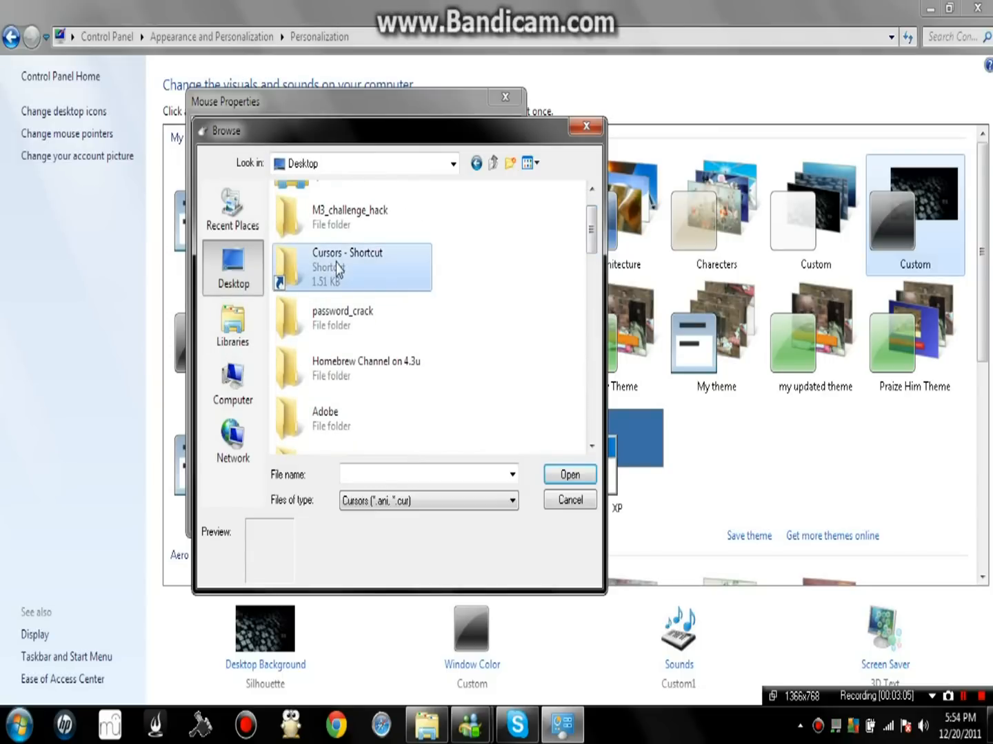
{"action": "double_click", "coordinate": [348, 267]}
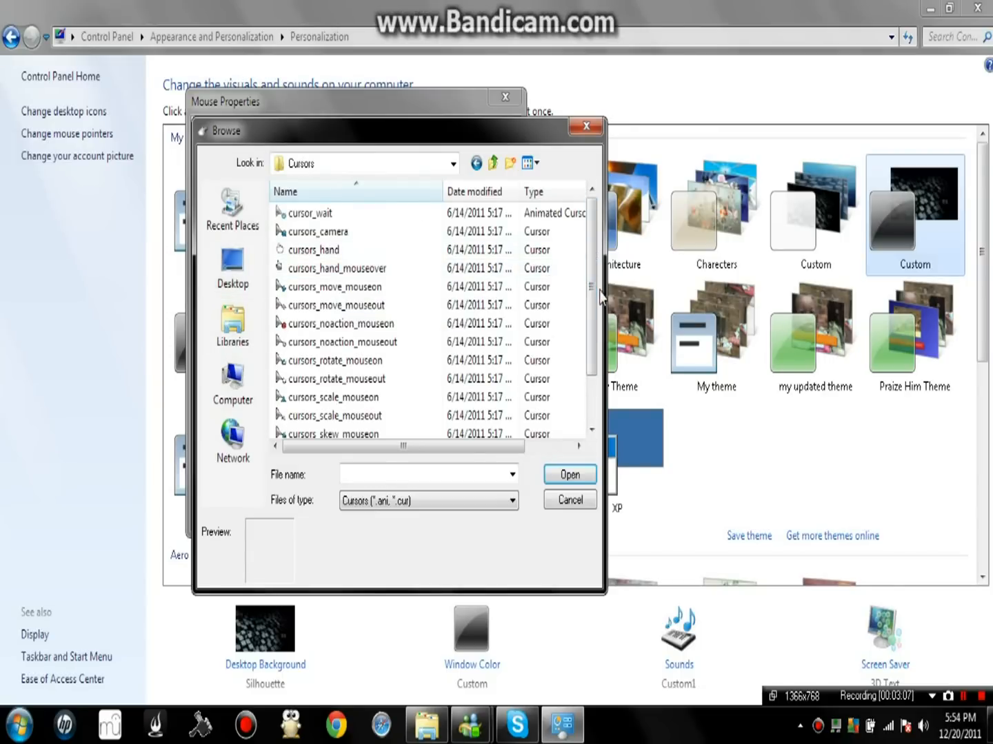
{"action": "scroll", "scroll_direction": "down", "scroll_amount": 3}
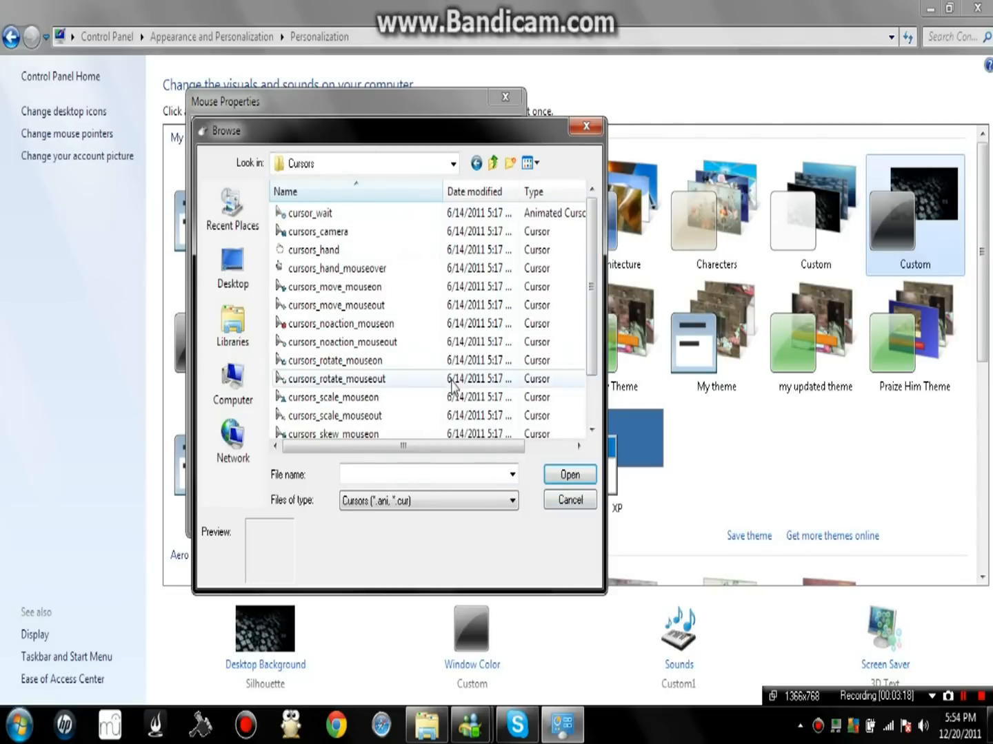
{"action": "mouse_move", "coordinate": [554, 527]}
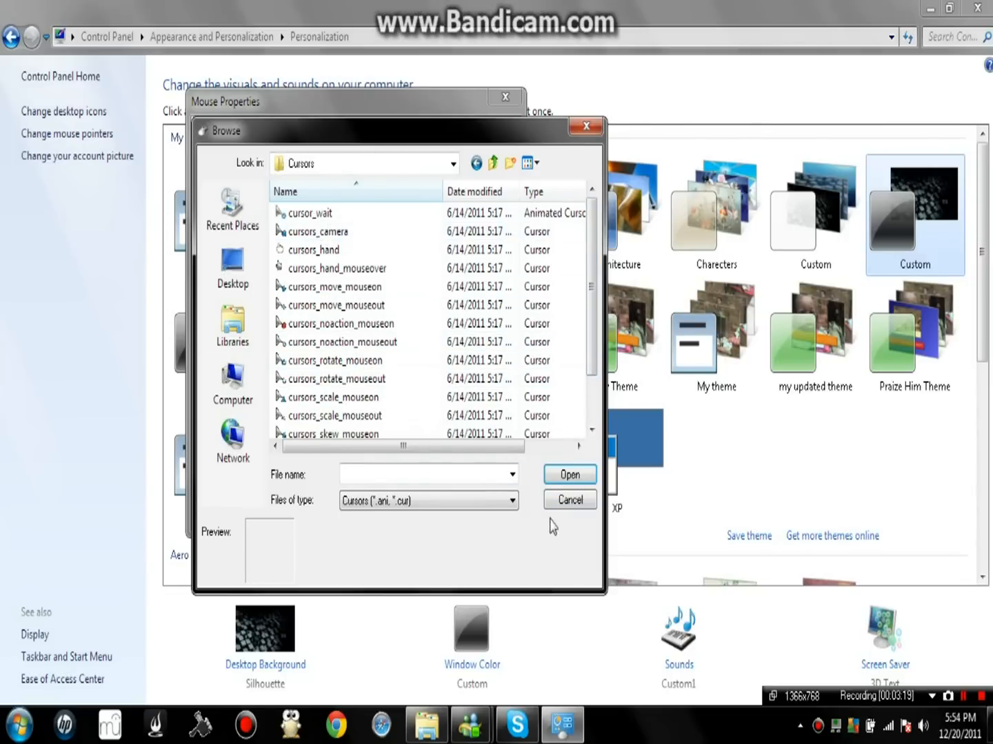
{"action": "left_click", "coordinate": [570, 499]}
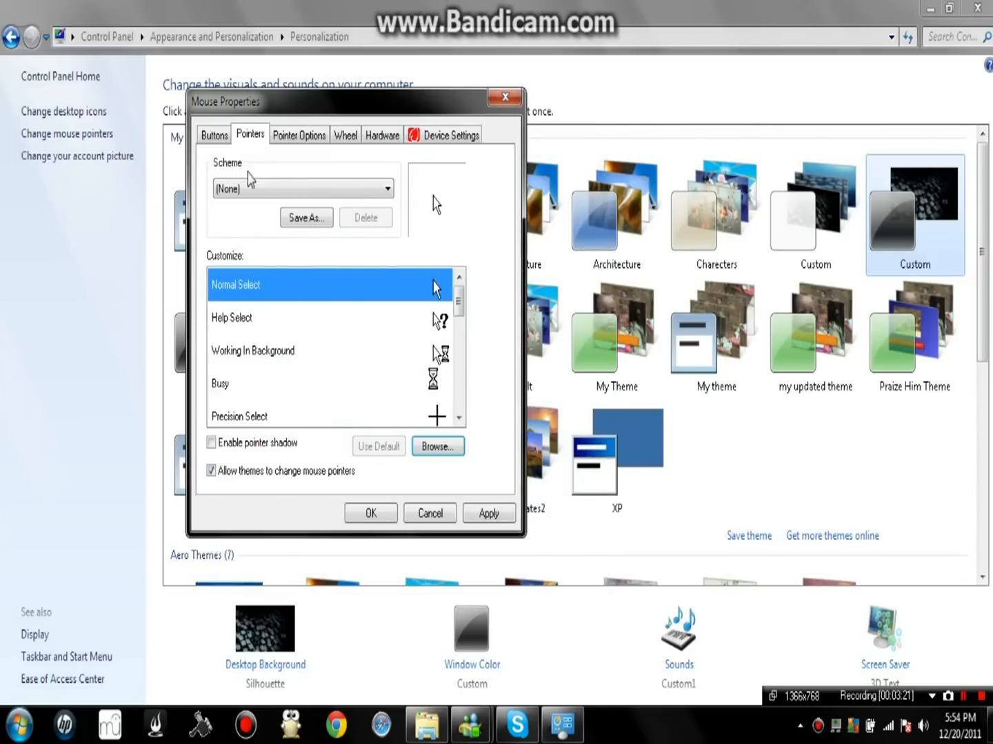
Choose the custom My Scheme pointer set, review its pointers, and confirm with OK.
{"action": "left_click", "coordinate": [386, 188]}
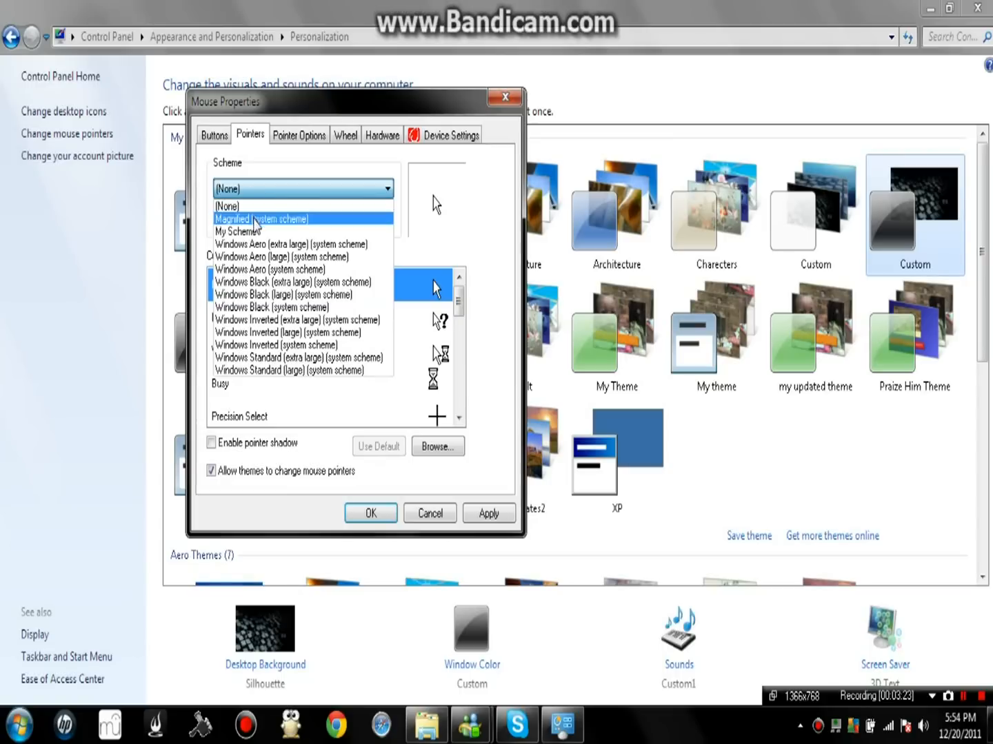
{"action": "left_click", "coordinate": [234, 232]}
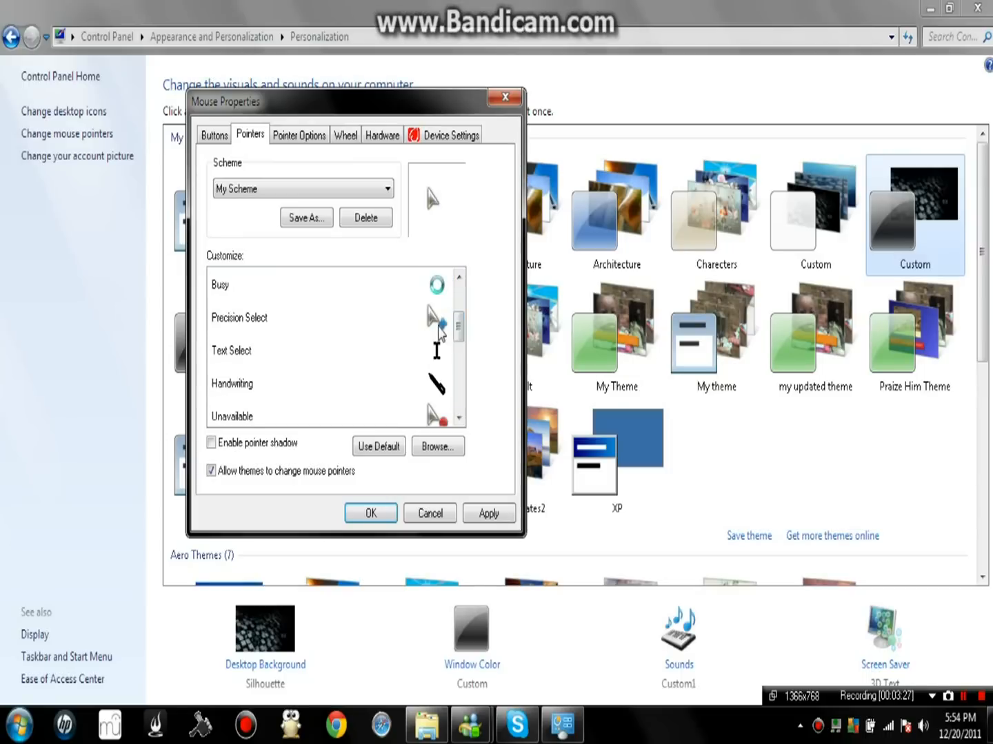
{"action": "scroll", "scroll_direction": "up", "scroll_amount": 3}
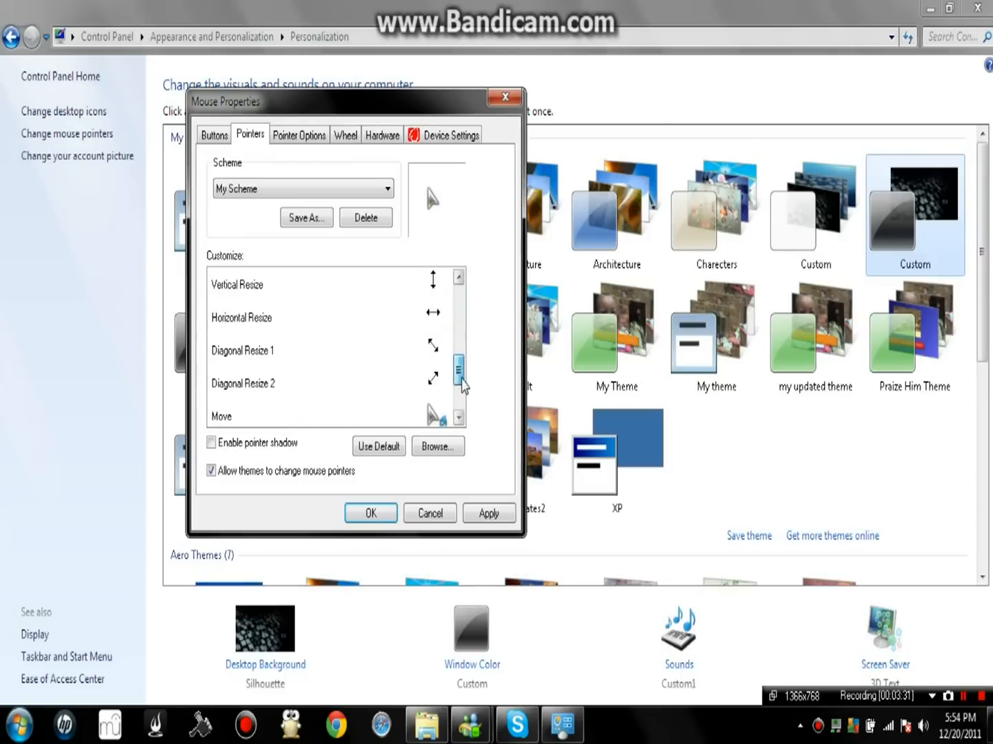
{"action": "scroll", "scroll_direction": "down", "scroll_amount": 3}
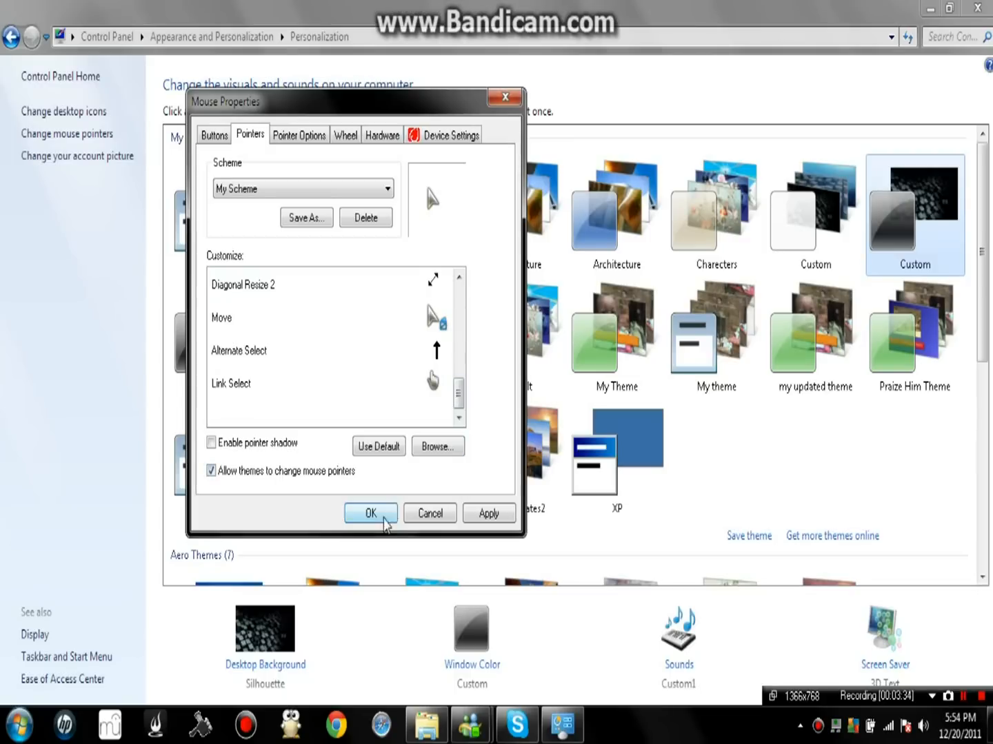
{"action": "left_click", "coordinate": [370, 513]}
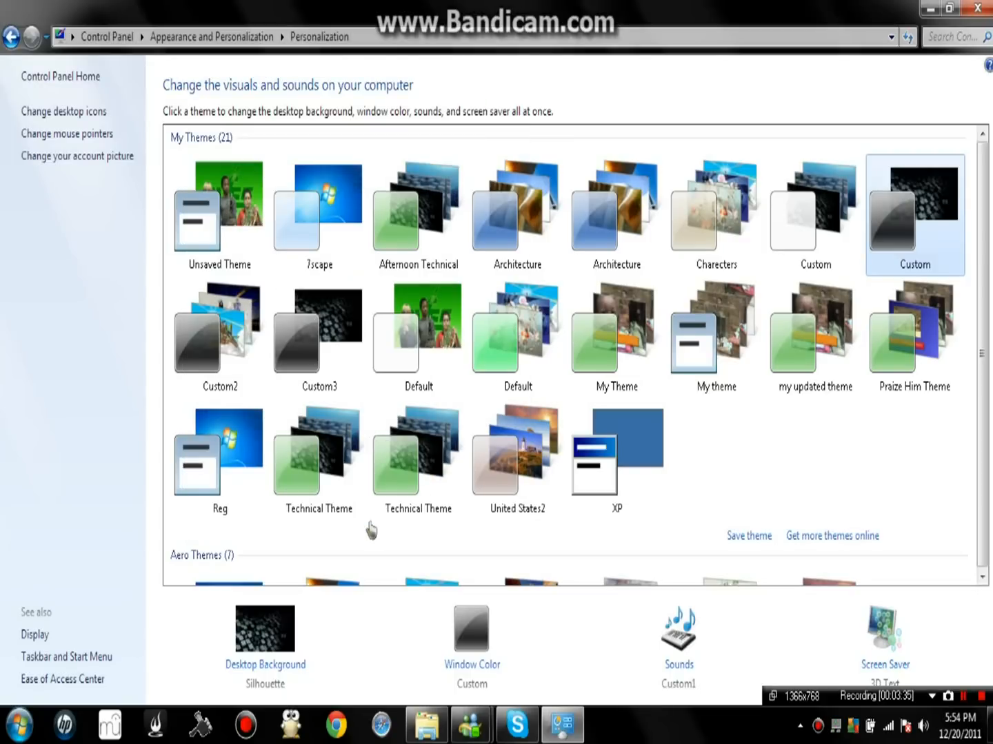